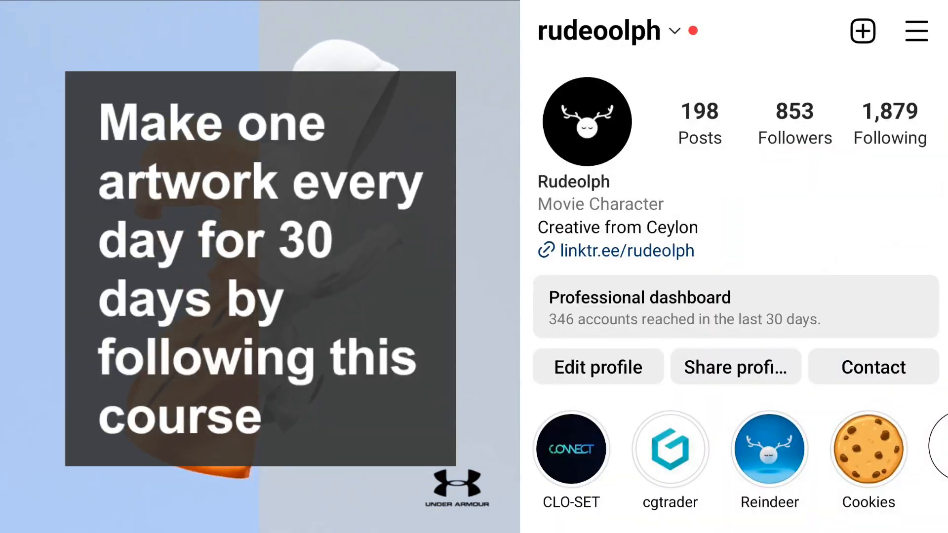
Scroll down the CLO website toward the sign-in link
{"action": "scroll", "scroll_direction": "down", "scroll_amount": 3}
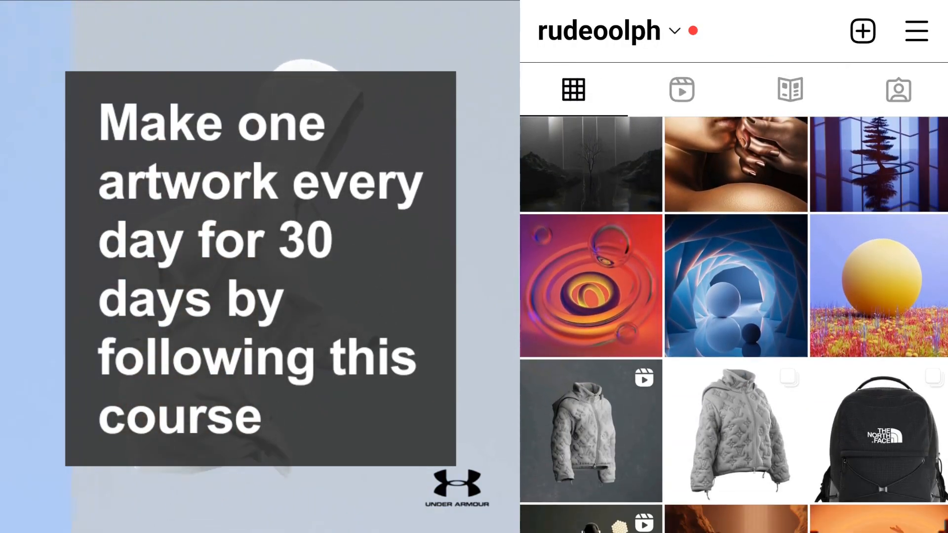
{"action": "scroll", "scroll_direction": "down", "scroll_amount": 3}
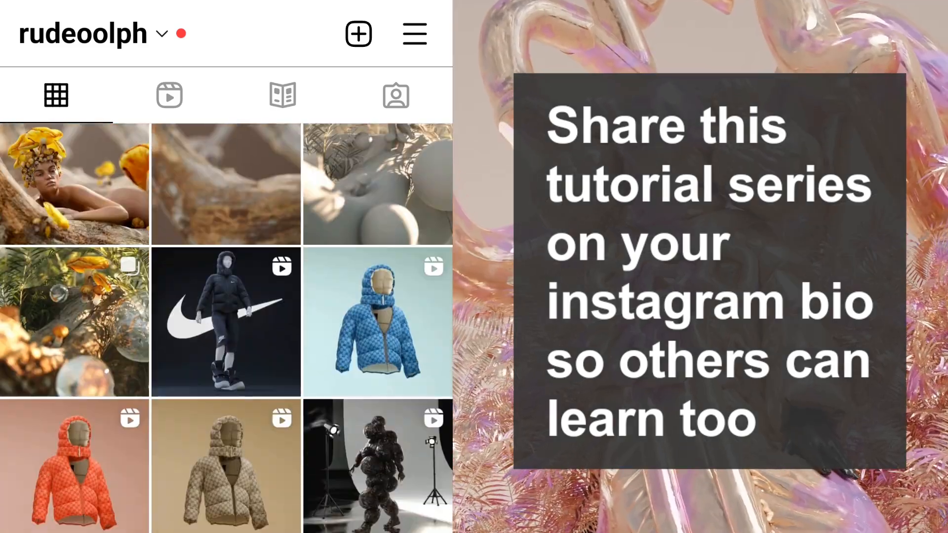
{"action": "scroll", "scroll_direction": "down", "scroll_amount": 3}
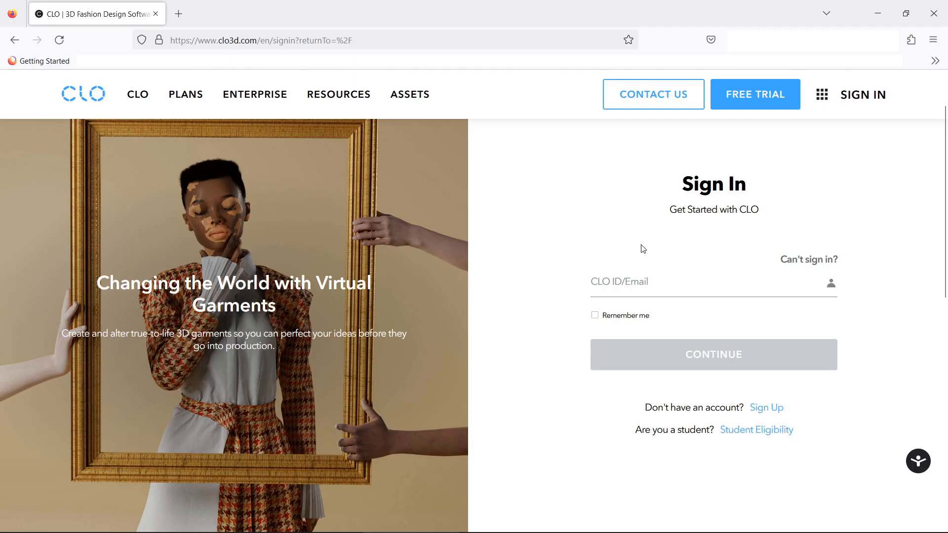
{"action": "mouse_move", "coordinate": [672, 256]}
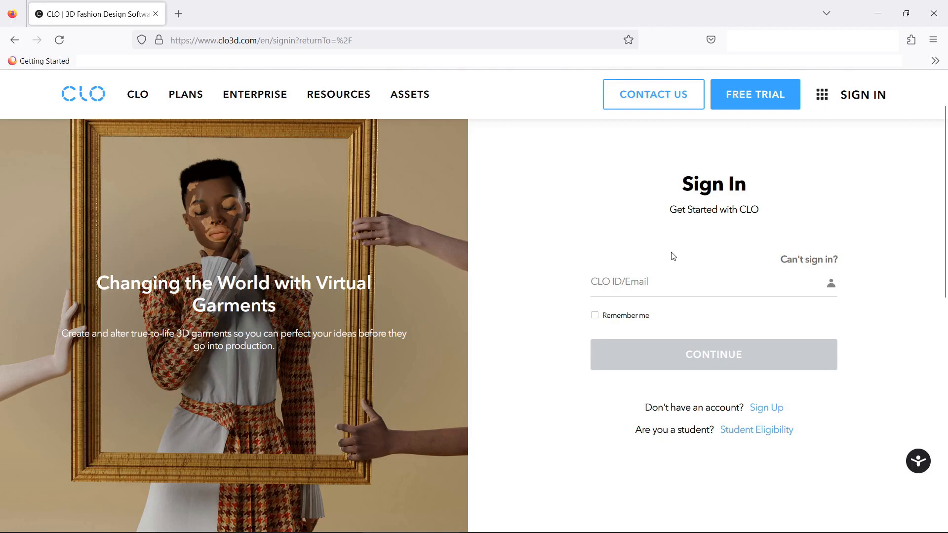
{"action": "mouse_move", "coordinate": [676, 231]}
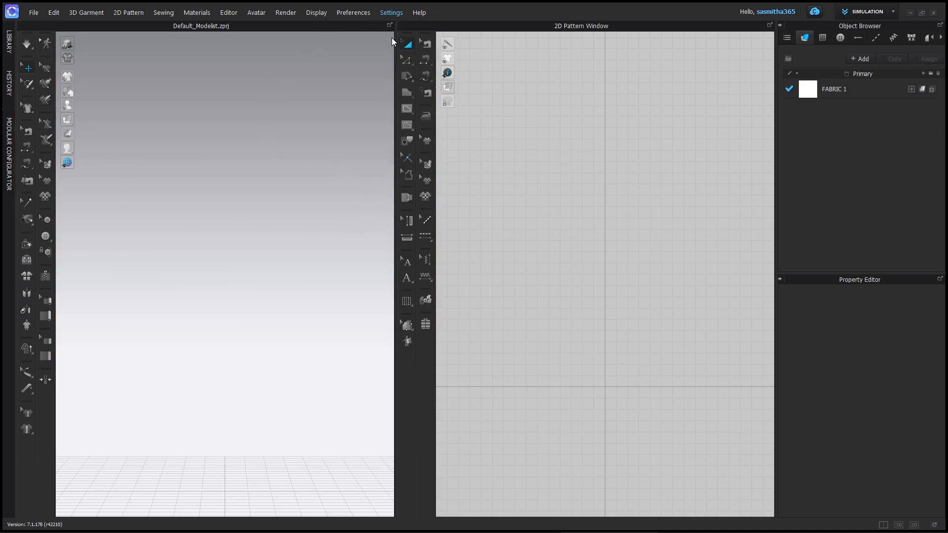
In User Settings, place the 3D and 2D toolbars along the top of each view
{"action": "left_click", "coordinate": [390, 12]}
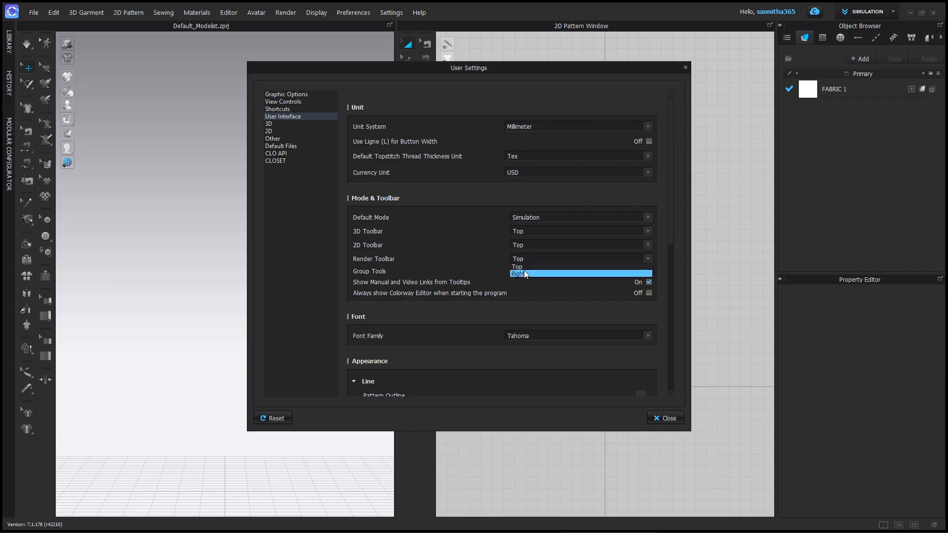
{"action": "left_click", "coordinate": [664, 418]}
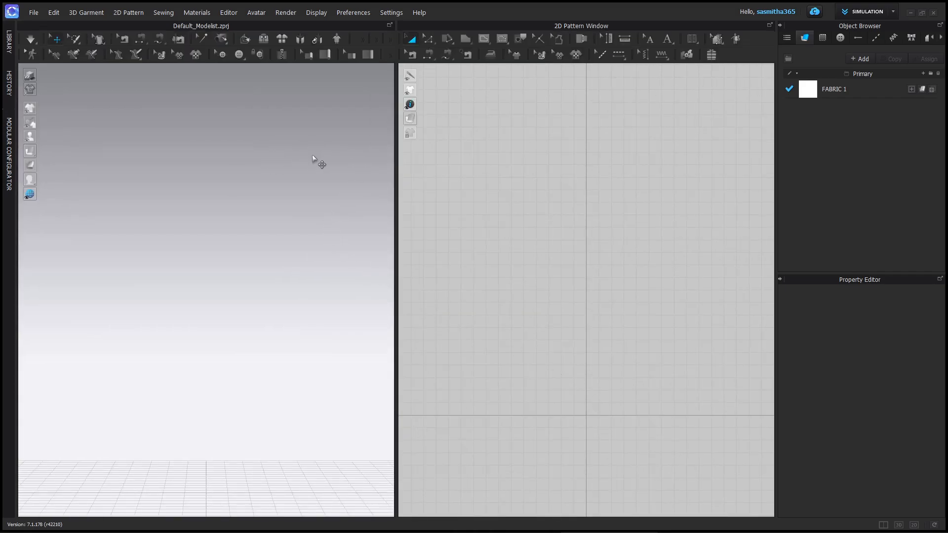
{"action": "mouse_move", "coordinate": [250, 338]}
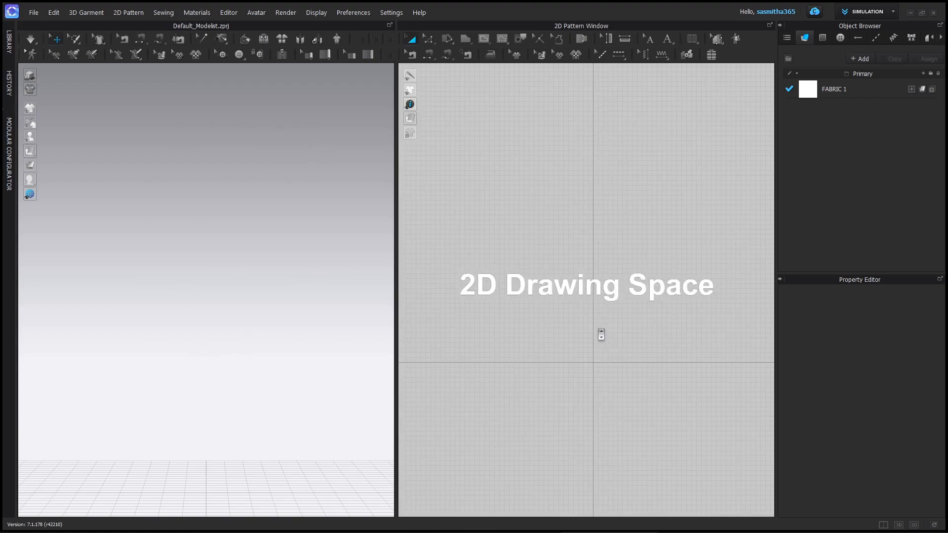
{"action": "scroll", "scroll_direction": "down", "scroll_amount": 3}
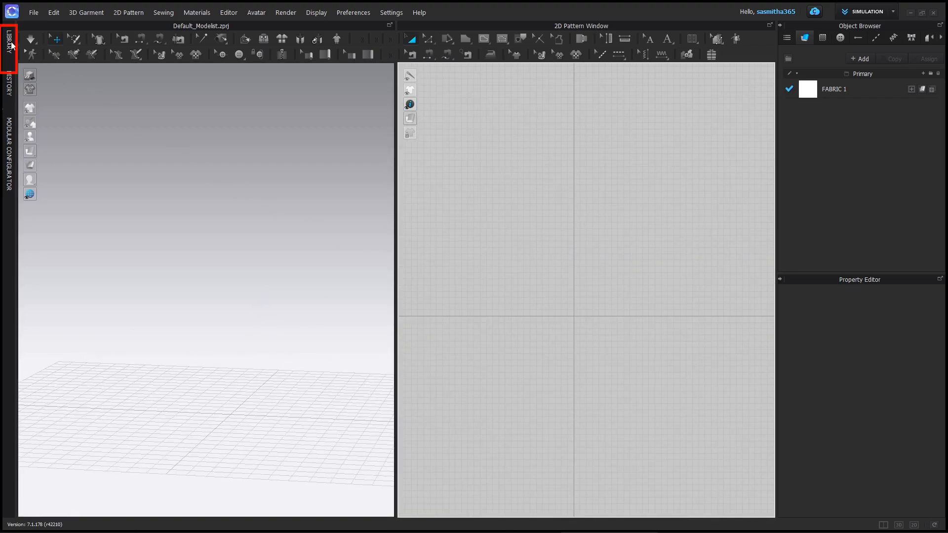
Browse the Library's Avatar assets into the Female_V2 folder
{"action": "left_click", "coordinate": [9, 46]}
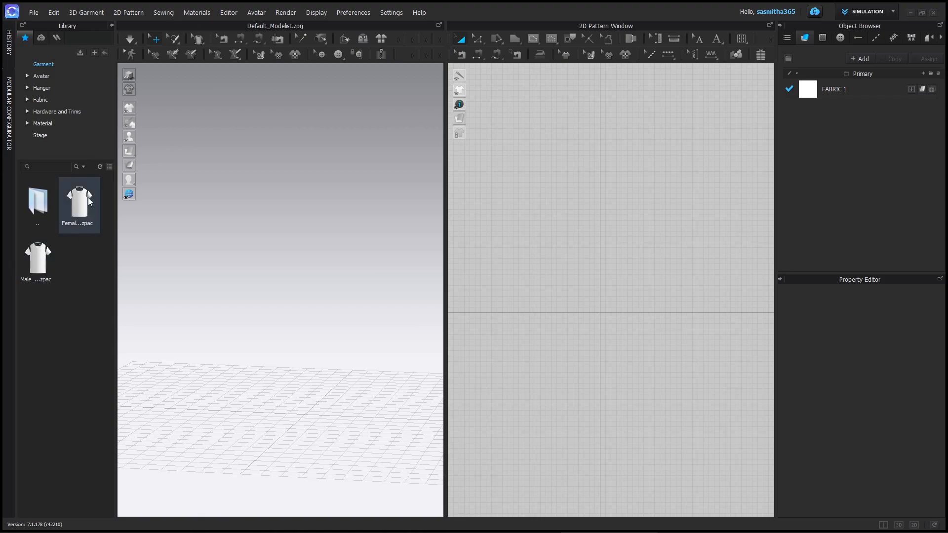
{"action": "left_click", "coordinate": [41, 76]}
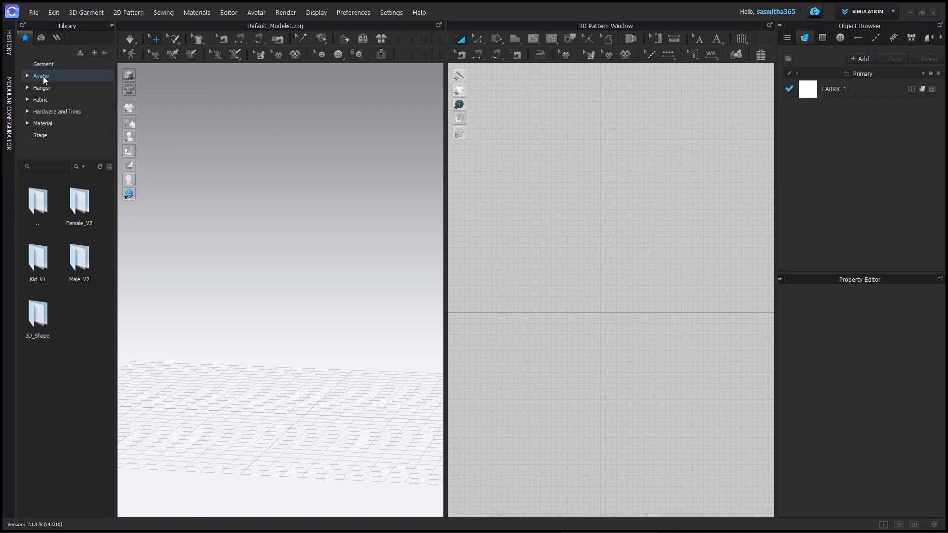
{"action": "double_click", "coordinate": [79, 202]}
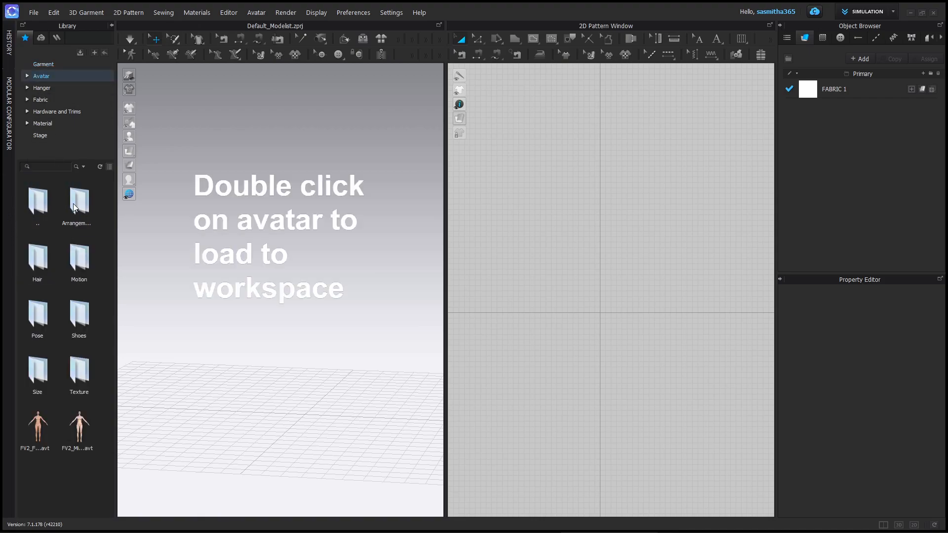
Load the second female avatar file into the 3D scene
{"action": "left_click", "coordinate": [79, 424]}
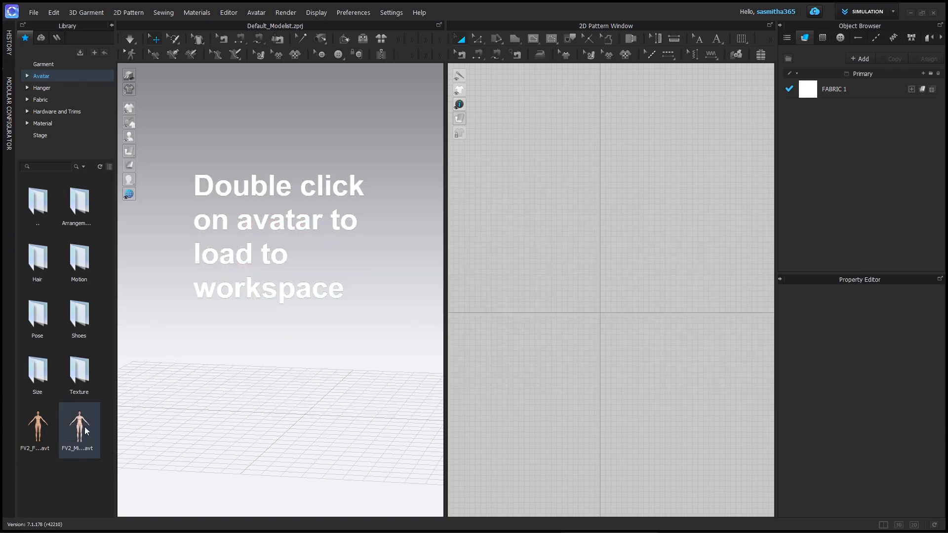
{"action": "double_click", "coordinate": [78, 423]}
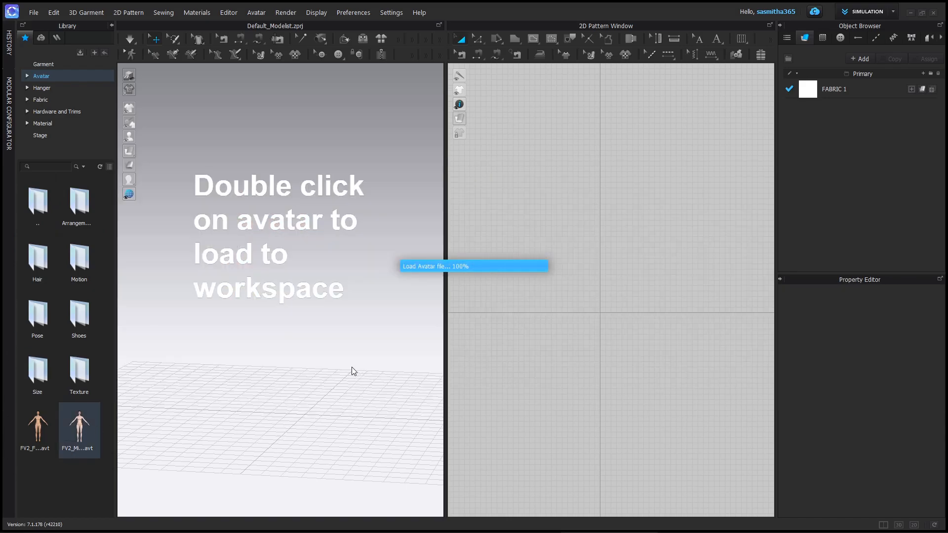
{"action": "double_click", "coordinate": [79, 426]}
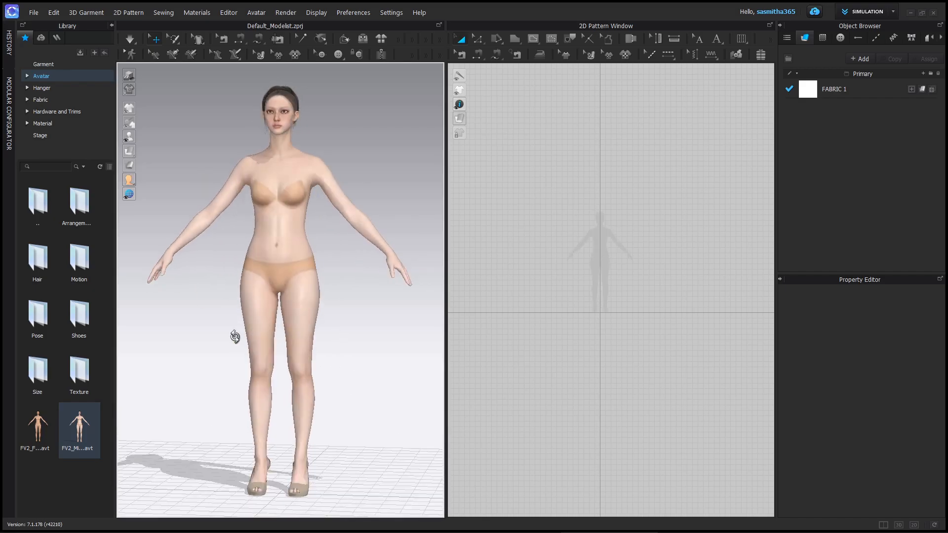
{"action": "key", "text": "2"}
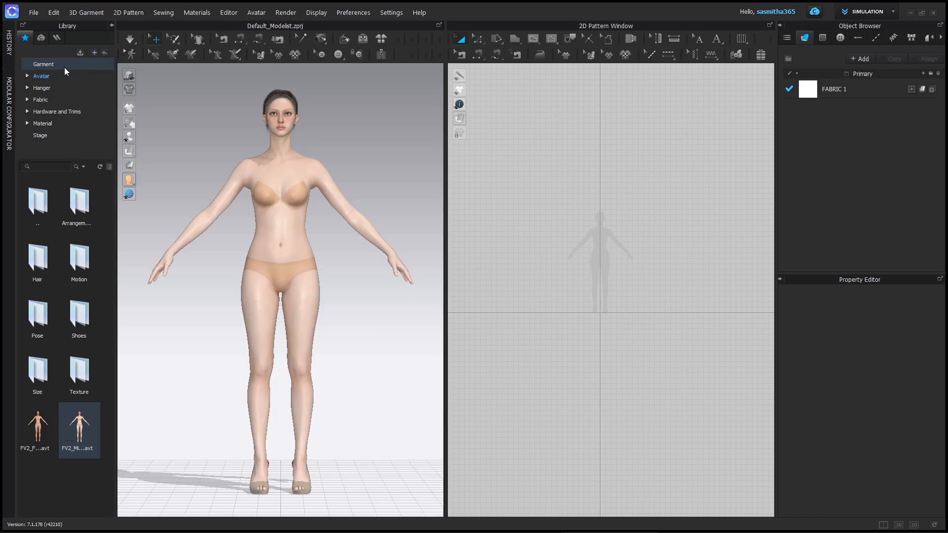
Load Female_T-shirt onto the avatar keeping her current size and pose, then simulate the drape
{"action": "double_click", "coordinate": [78, 199]}
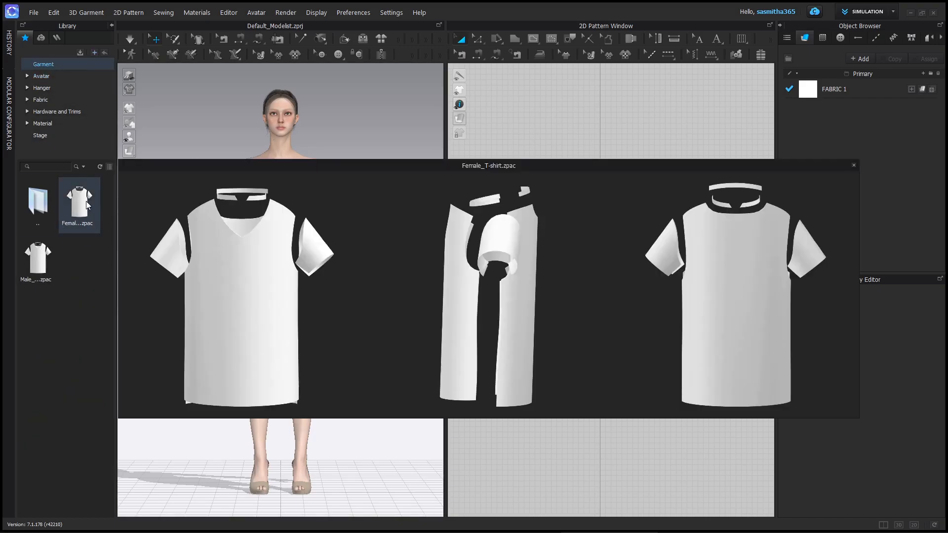
{"action": "double_click", "coordinate": [78, 194]}
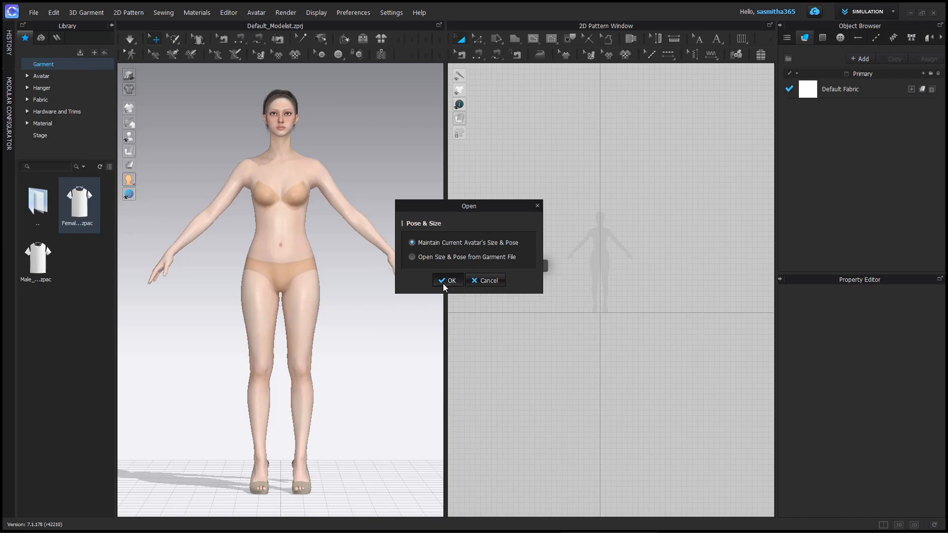
{"action": "left_click", "coordinate": [447, 279]}
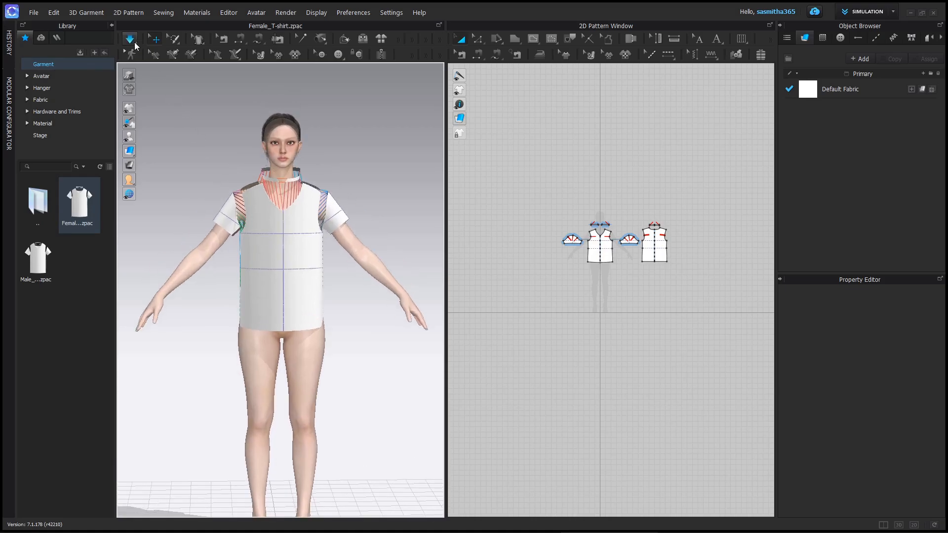
{"action": "left_click", "coordinate": [128, 40]}
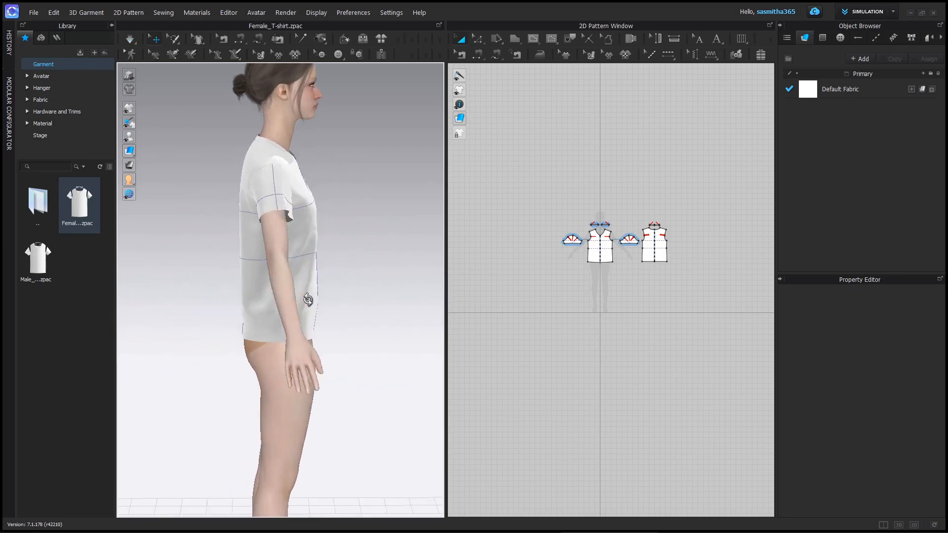
{"action": "left_click", "coordinate": [42, 99]}
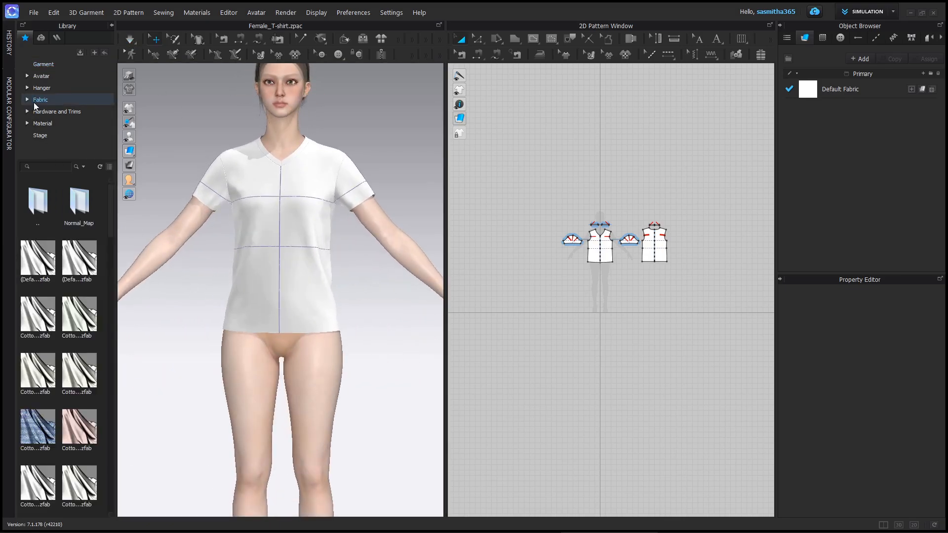
Apply the blue Cotton_Oxford fabric to the T-shirt and close the fabric preview
{"action": "double_click", "coordinate": [36, 426]}
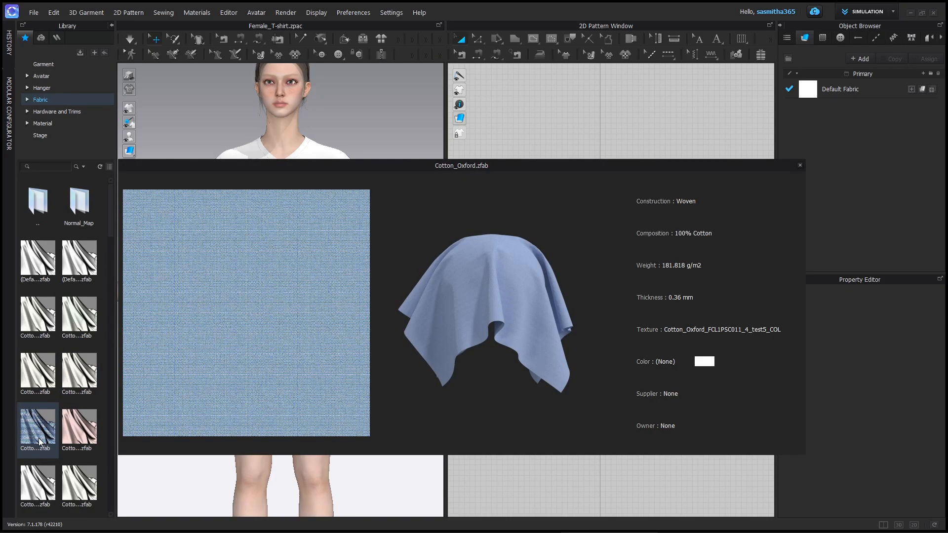
{"action": "left_click", "coordinate": [799, 165]}
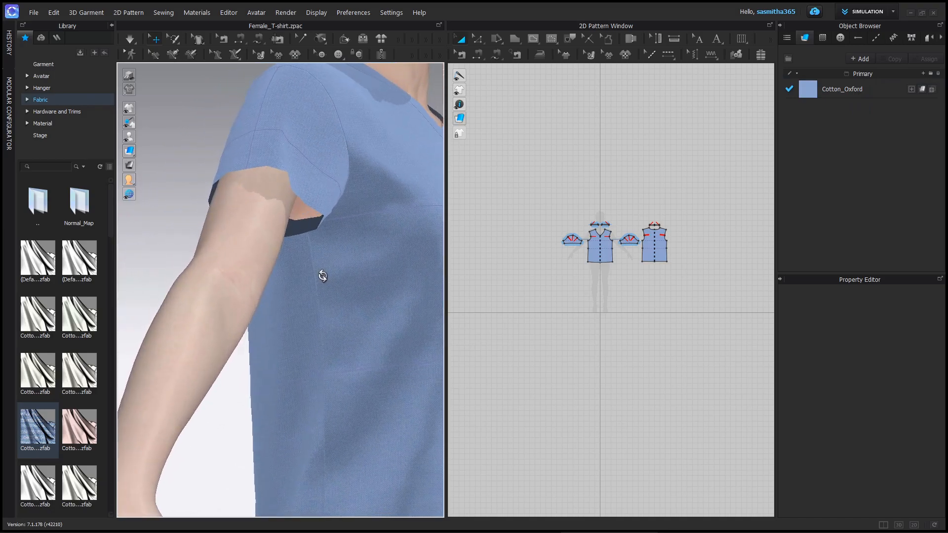
{"action": "left_click_drag", "start_coordinate": [322, 277], "coordinate": [332, 231]}
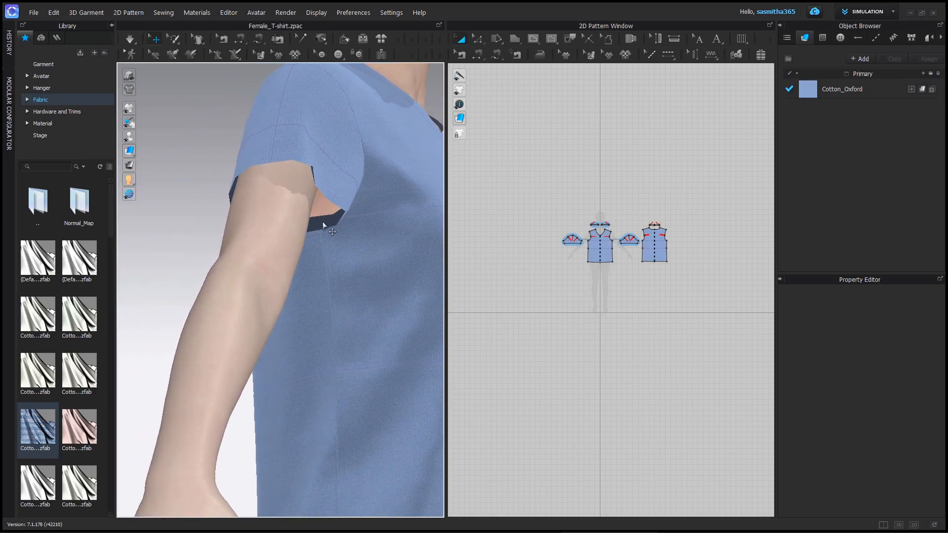
{"action": "left_click", "coordinate": [129, 151]}
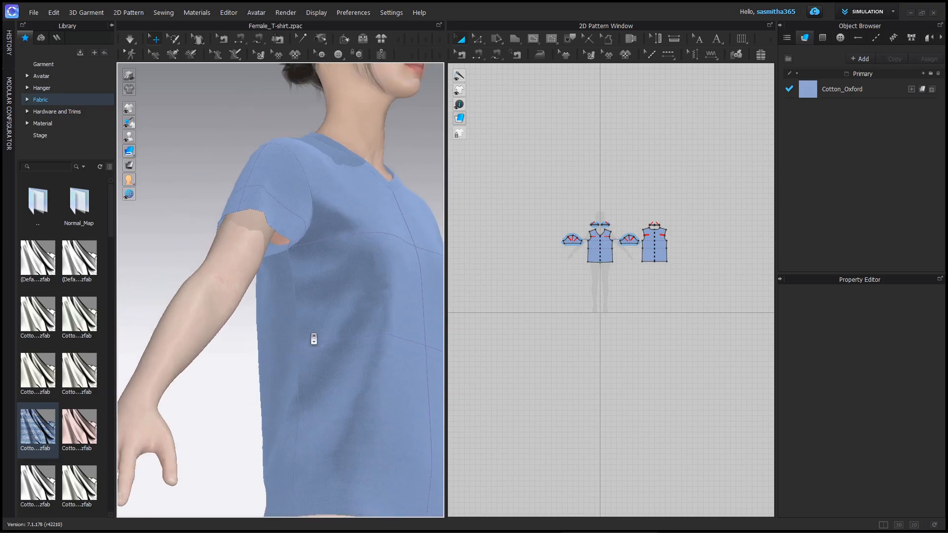
Simulate the shirt settling onto the avatar, then switch simulation off
{"action": "left_click", "coordinate": [128, 39]}
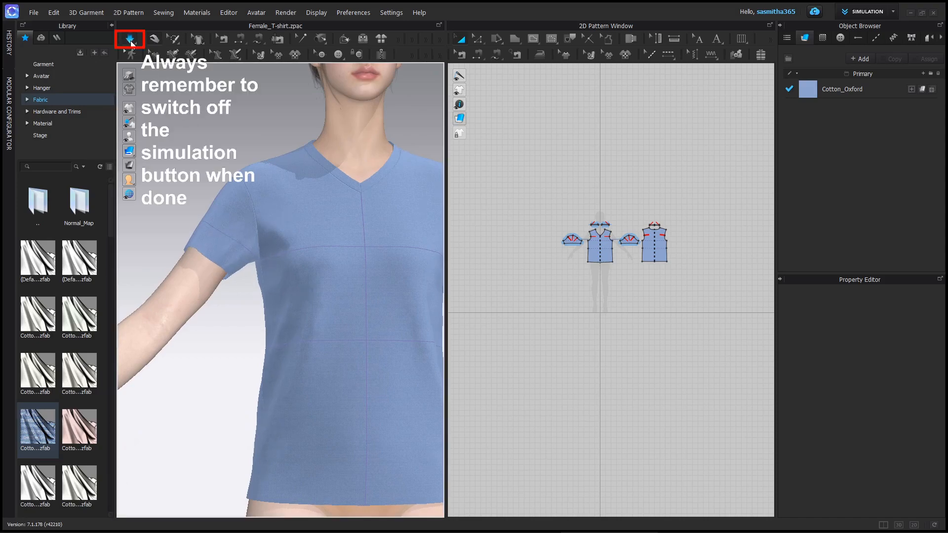
{"action": "left_click", "coordinate": [129, 39]}
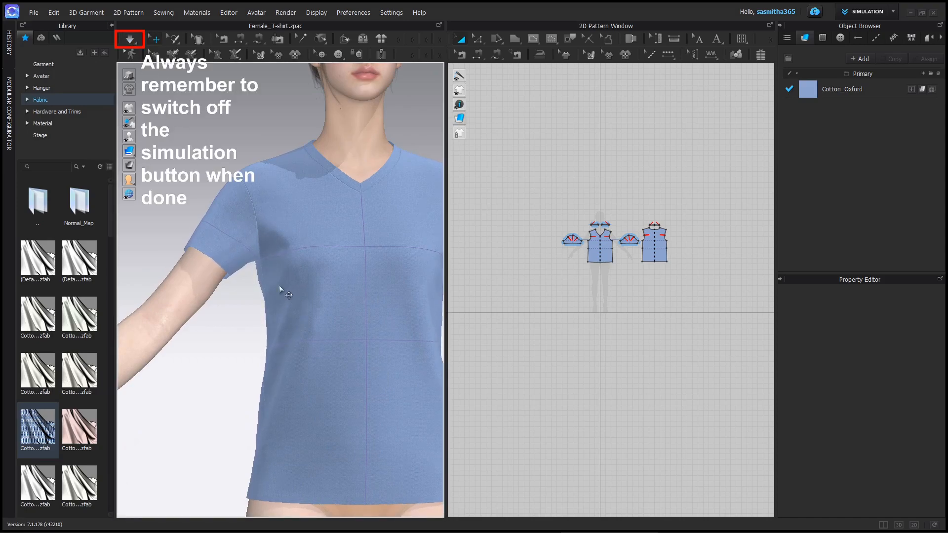
{"action": "left_click", "coordinate": [129, 39]}
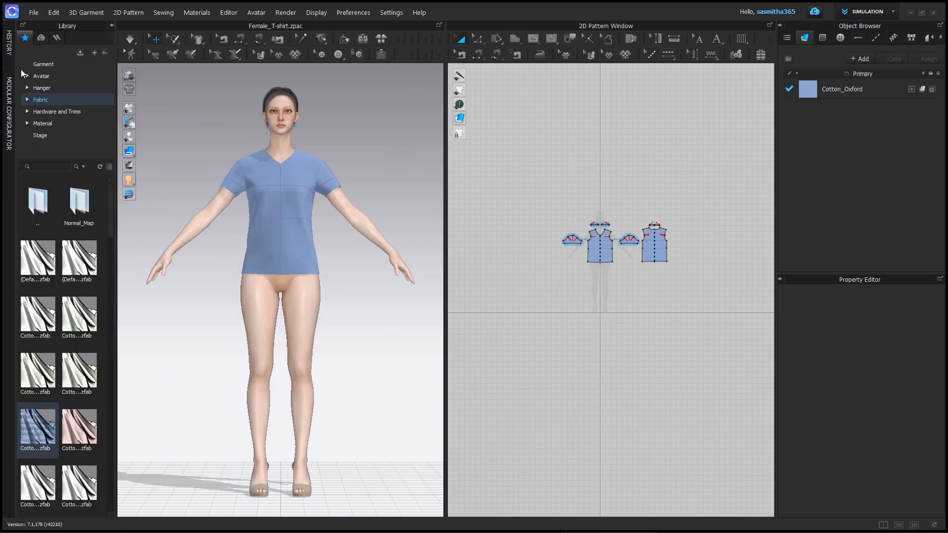
Apply a pose from the avatar library and confirm it in Open Pose
{"action": "left_click", "coordinate": [41, 76]}
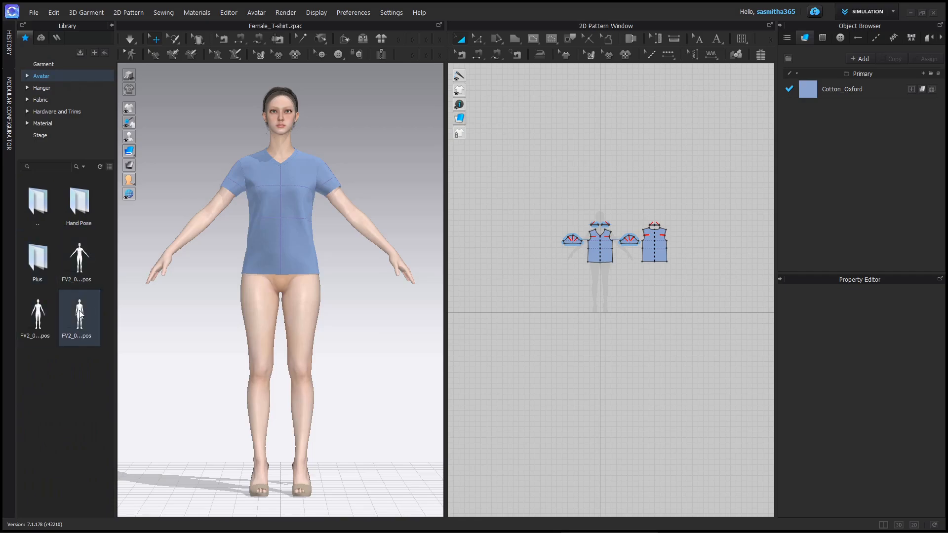
{"action": "double_click", "coordinate": [78, 313]}
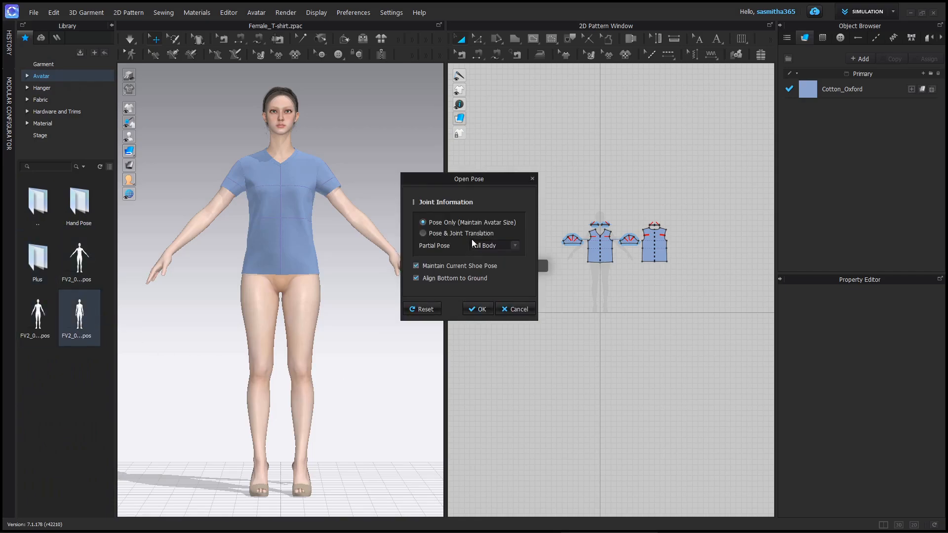
{"action": "left_click", "coordinate": [476, 309]}
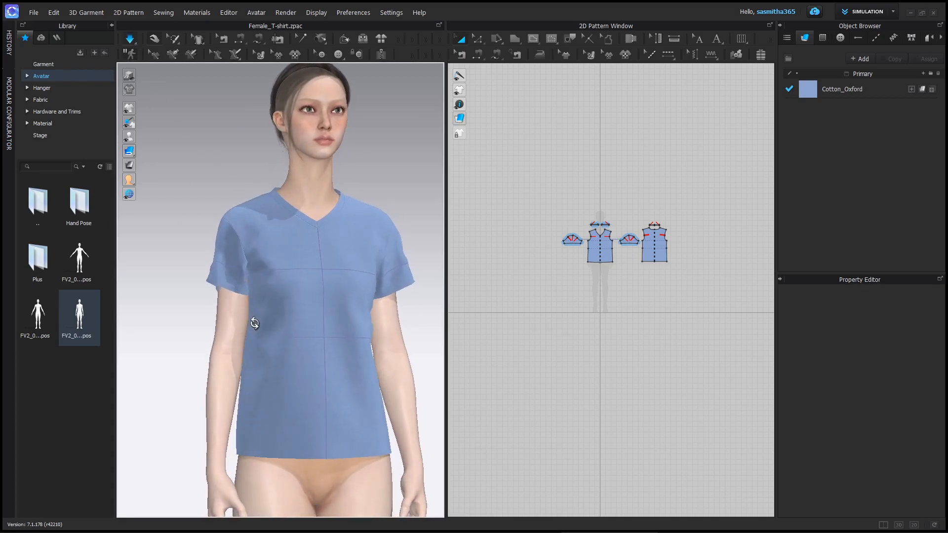
Apply a second, arms-down pose and confirm it
{"action": "left_click", "coordinate": [571, 239]}
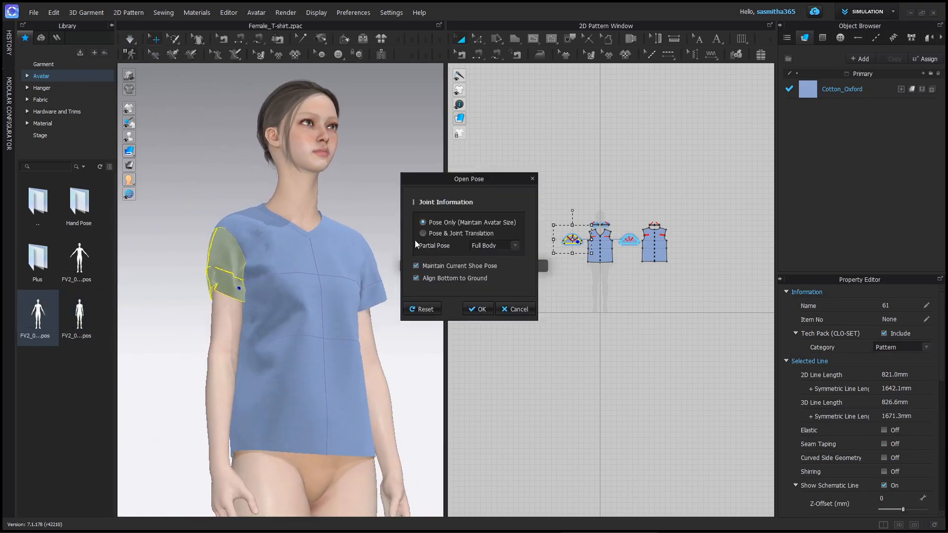
{"action": "left_click", "coordinate": [477, 309]}
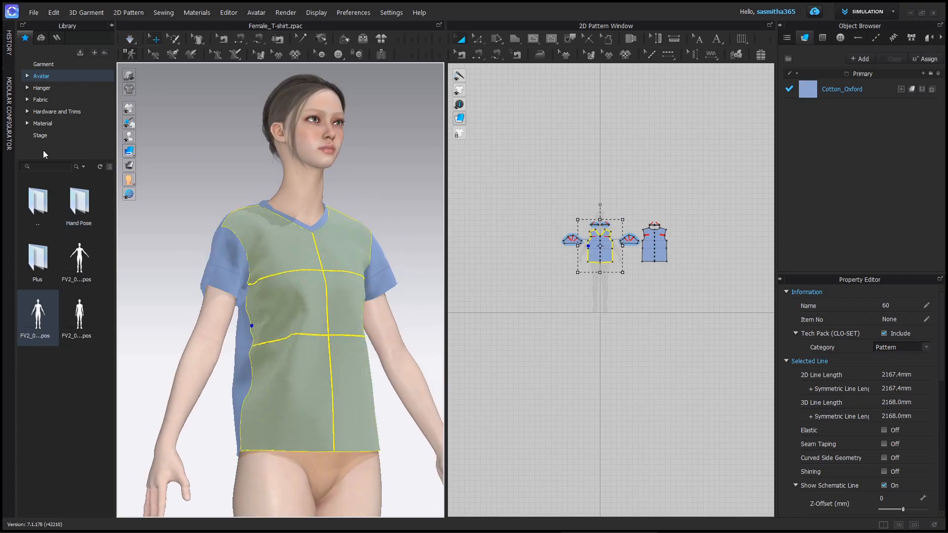
Apply Denim_Stretch fabric to the T-shirt and set Particle Distance to 10.0
{"action": "left_click", "coordinate": [40, 99]}
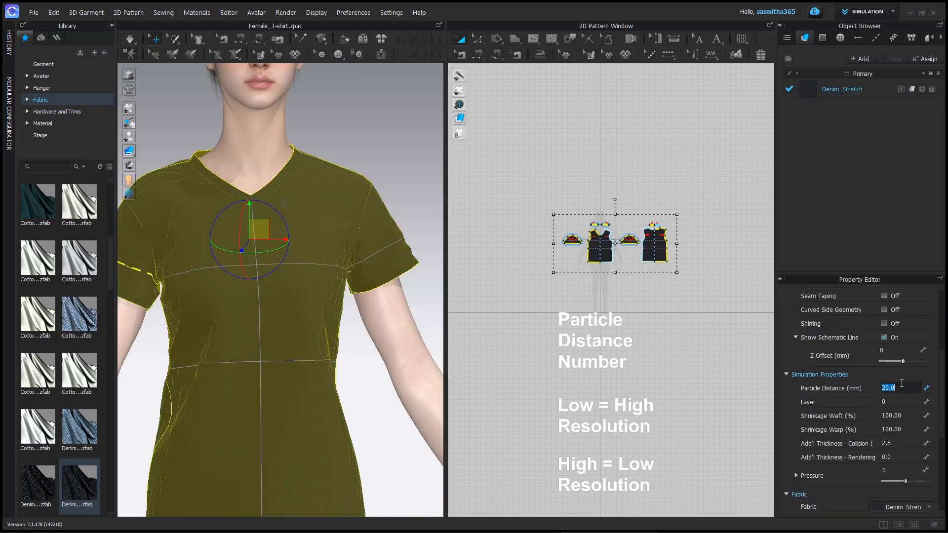
{"action": "type", "text": "10.0"}
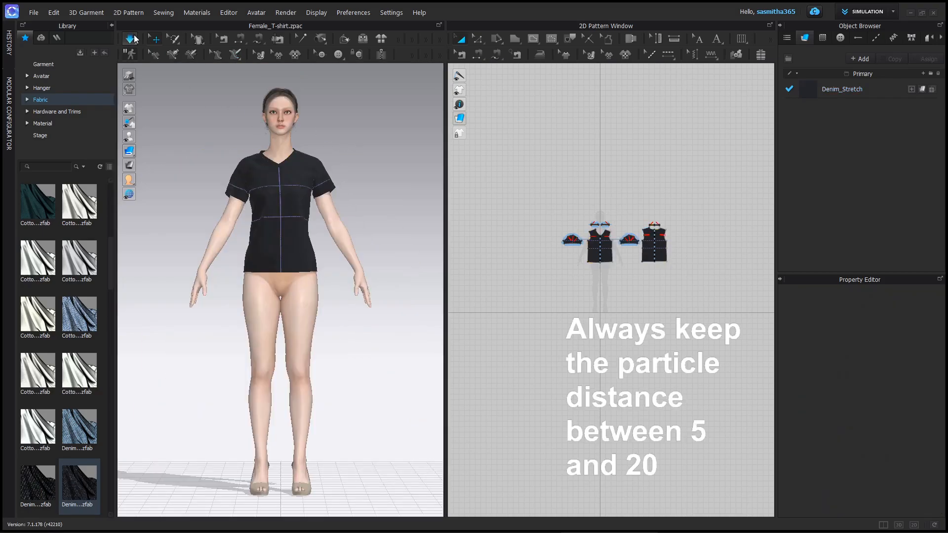
Simulate the denim T-shirt, stop simulation, and go to the Render menu
{"action": "left_click", "coordinate": [599, 242]}
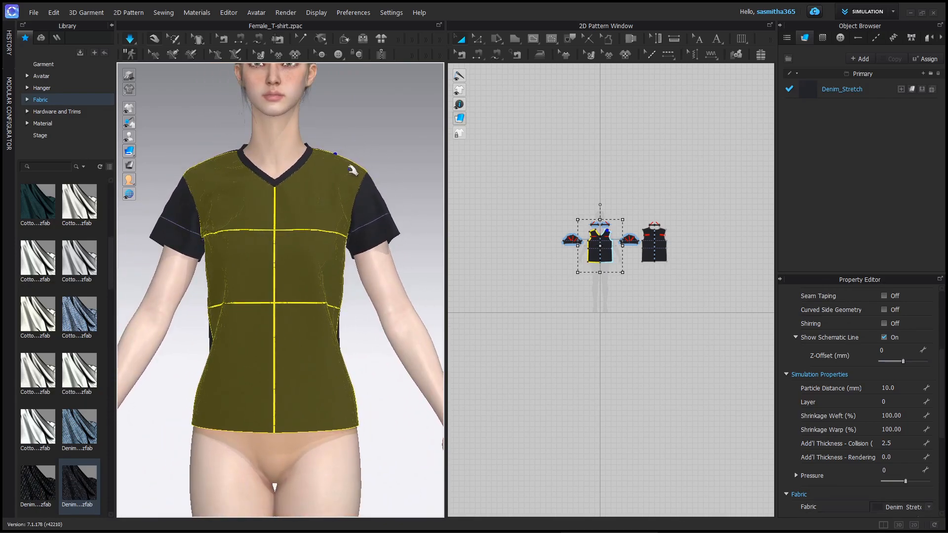
{"action": "left_click", "coordinate": [129, 39]}
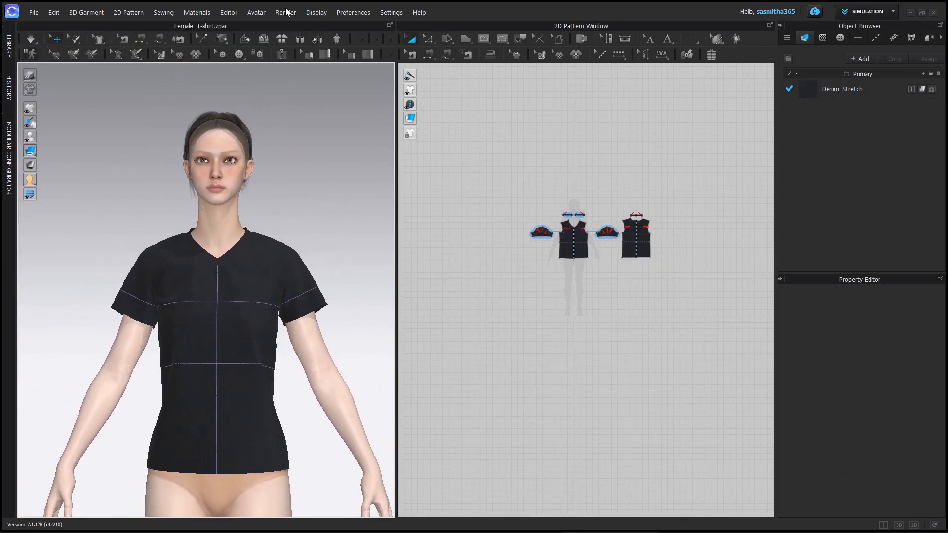
{"action": "left_click", "coordinate": [284, 12]}
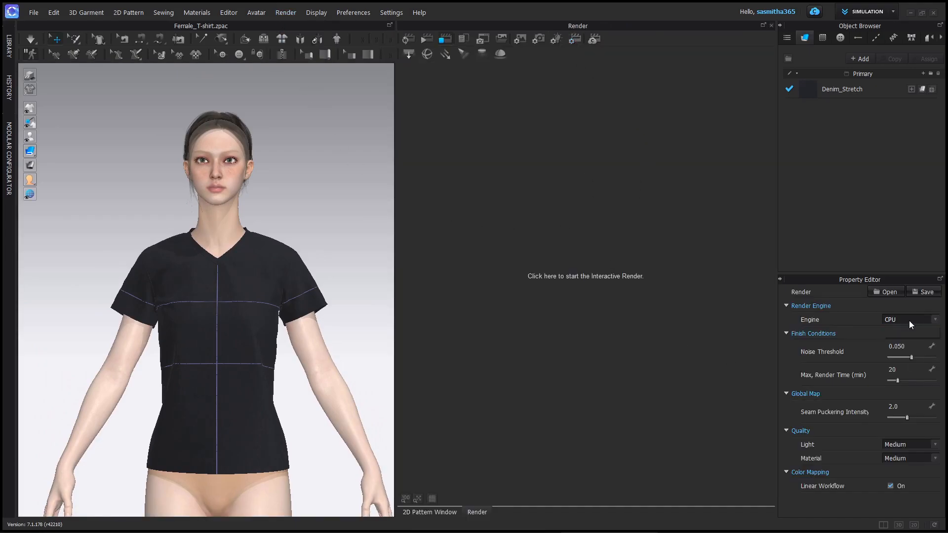
Switch the render engine to GPU (CUDA) and show the image output settings
{"action": "left_click", "coordinate": [905, 319]}
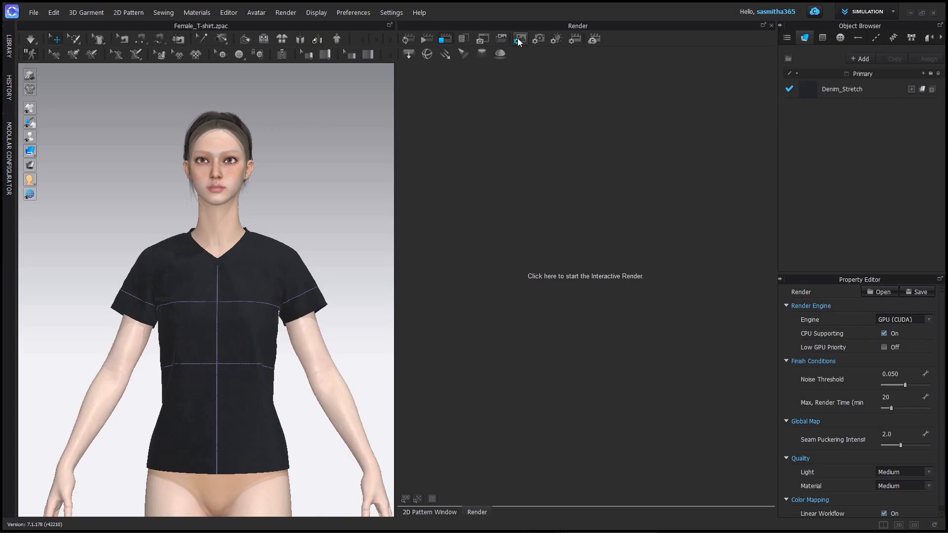
{"action": "left_click", "coordinate": [518, 39]}
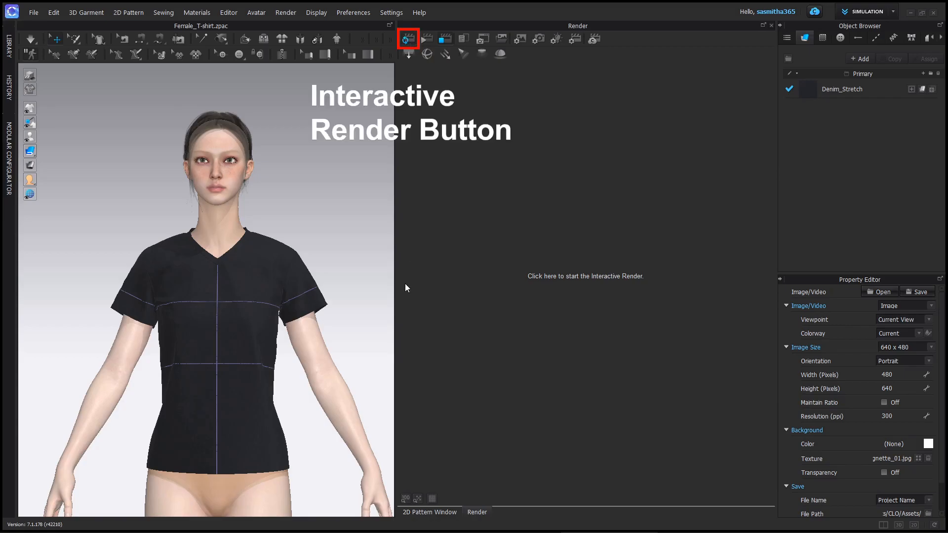
Run the interactive render to produce a 480×640 image of the avatar in the black T-shirt
{"action": "left_click", "coordinate": [406, 38]}
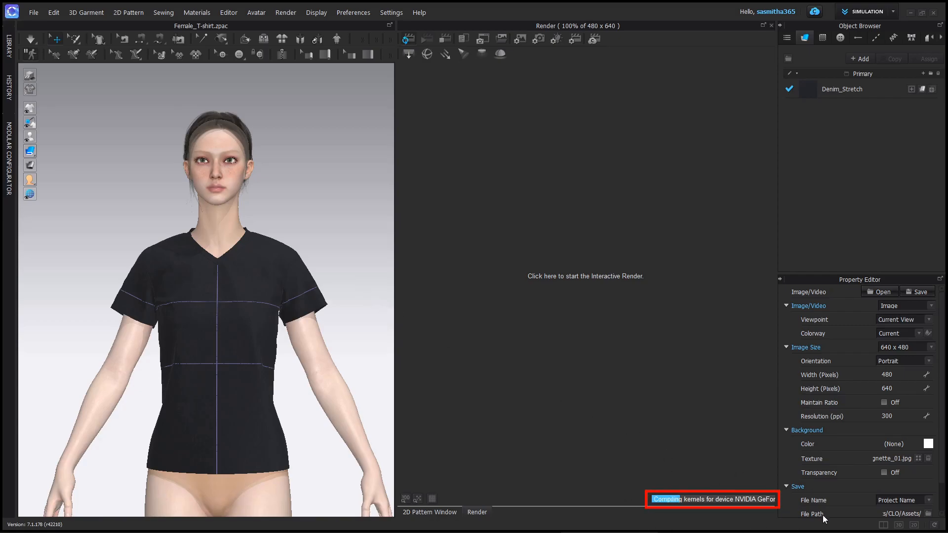
{"action": "mouse_move", "coordinate": [623, 368]}
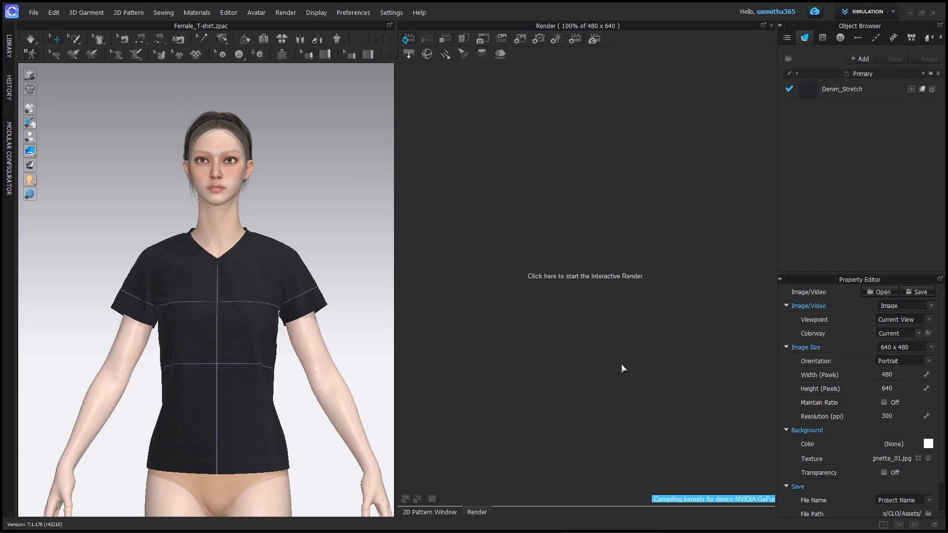
{"action": "left_click", "coordinate": [584, 275]}
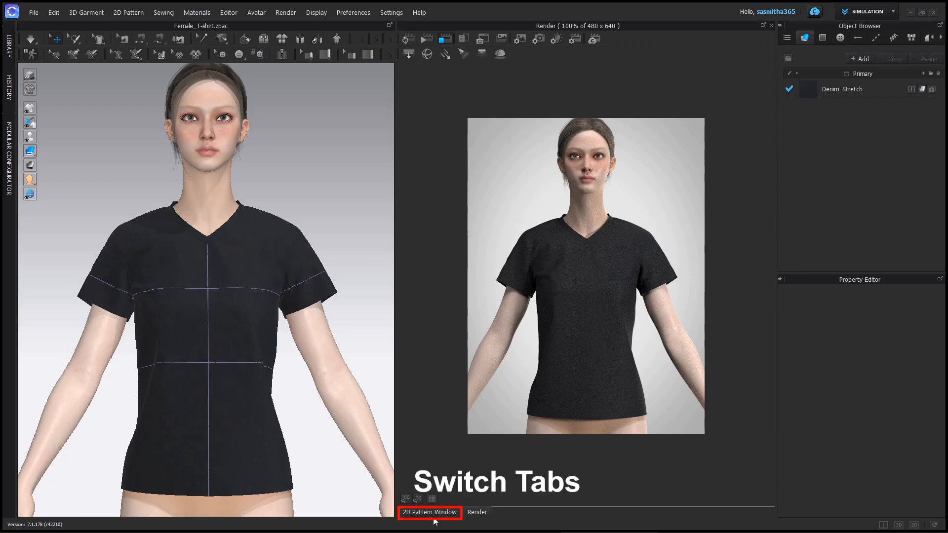
Import the skull image with the Graphic tool and place it on the front T-shirt pattern
{"action": "left_click", "coordinate": [430, 512]}
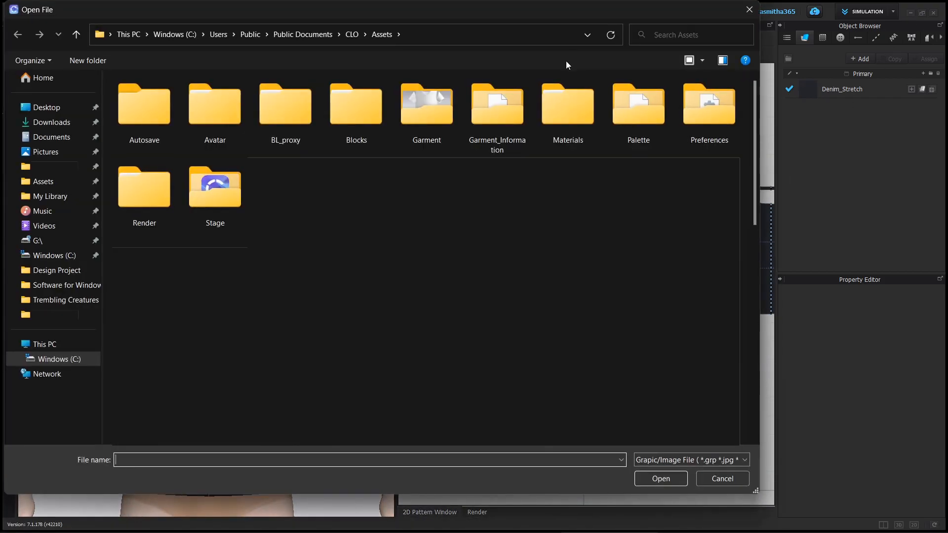
{"action": "left_click", "coordinate": [46, 106]}
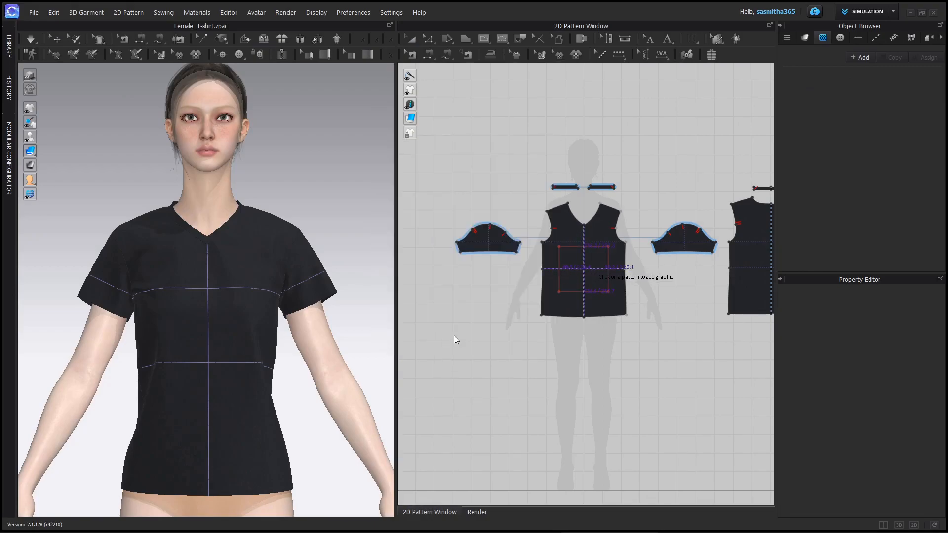
{"action": "left_click", "coordinate": [583, 266]}
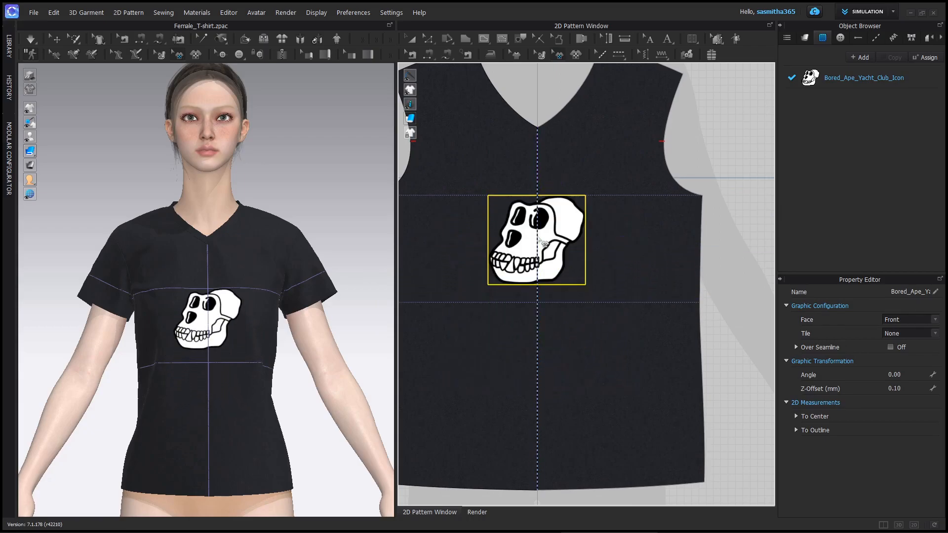
Set the skull graphic's Material Type to Fabric Shiny
{"action": "left_click", "coordinate": [821, 37]}
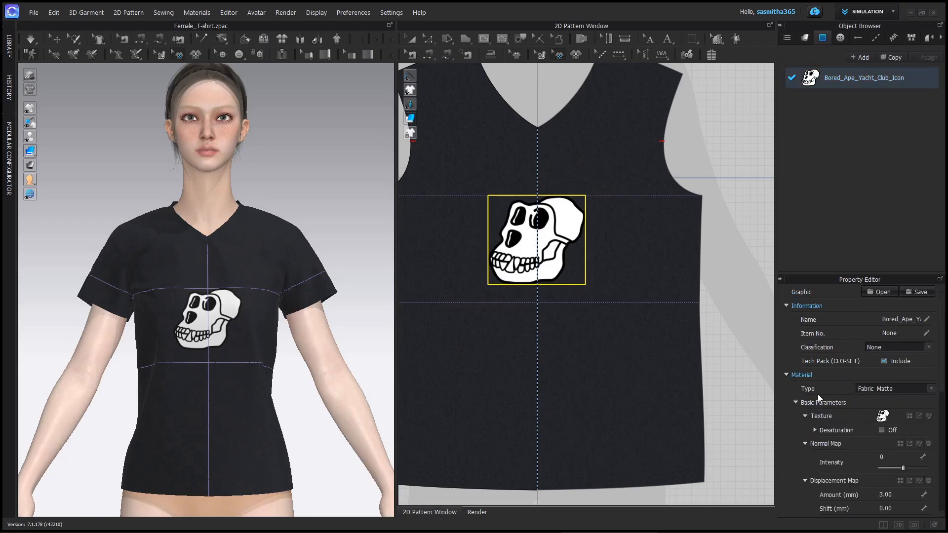
{"action": "left_click", "coordinate": [894, 387]}
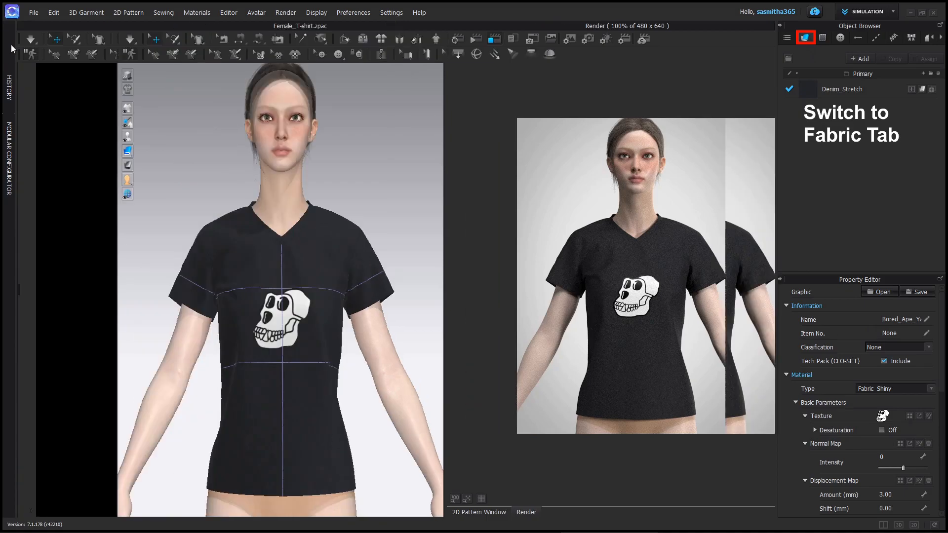
Apply Knit_Pique_Jersey to the T-shirt and simulate briefly to re-drape it
{"action": "left_click", "coordinate": [805, 37]}
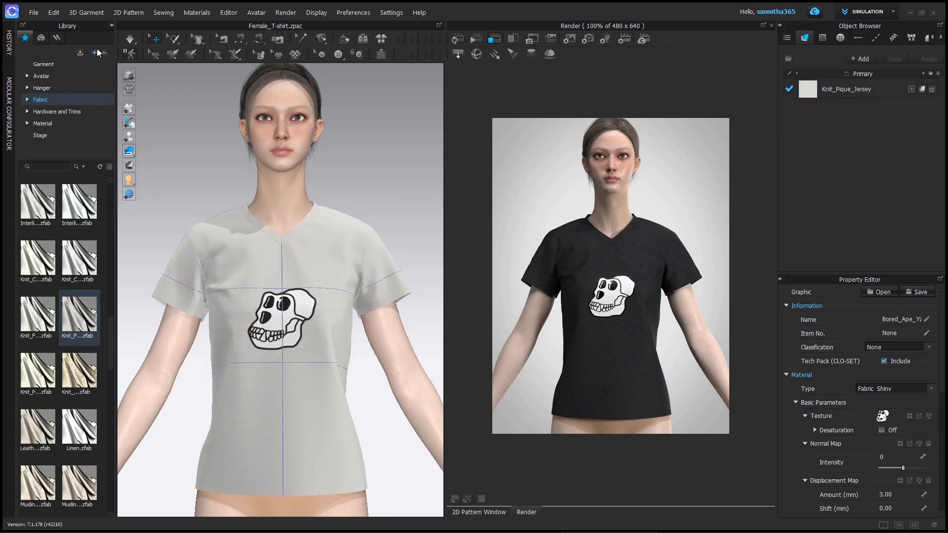
{"action": "left_click", "coordinate": [129, 38]}
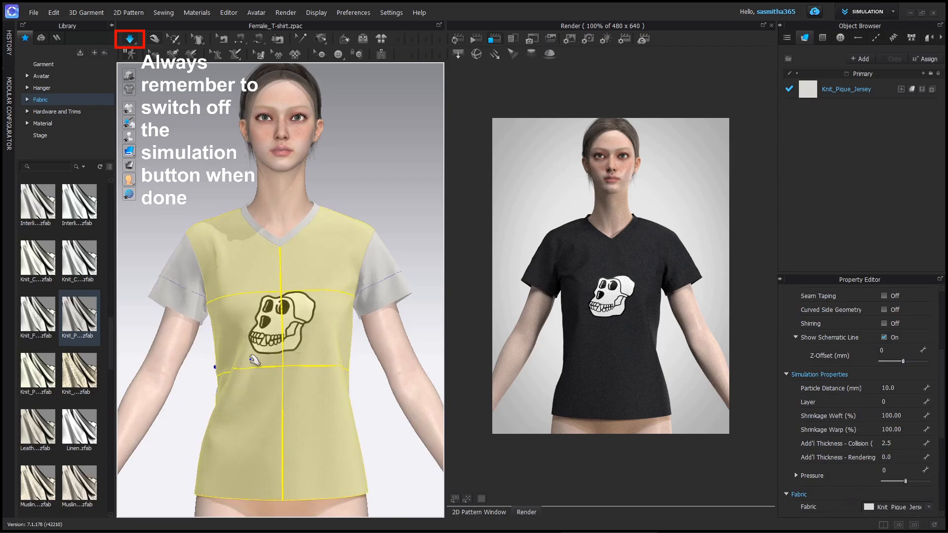
{"action": "left_click", "coordinate": [128, 39]}
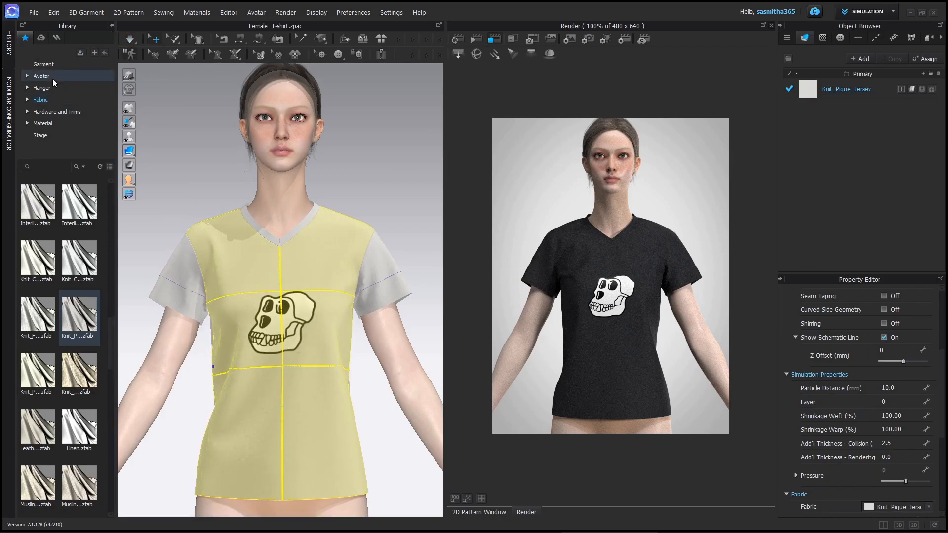
Apply an FV2 standing pose from the Avatar Pose library and simulate the drape
{"action": "left_click", "coordinate": [41, 76]}
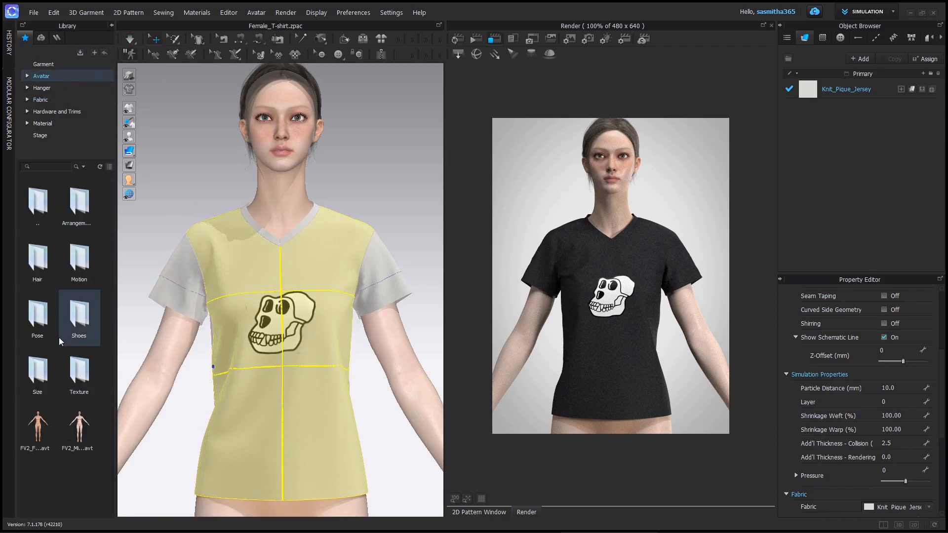
{"action": "double_click", "coordinate": [78, 313]}
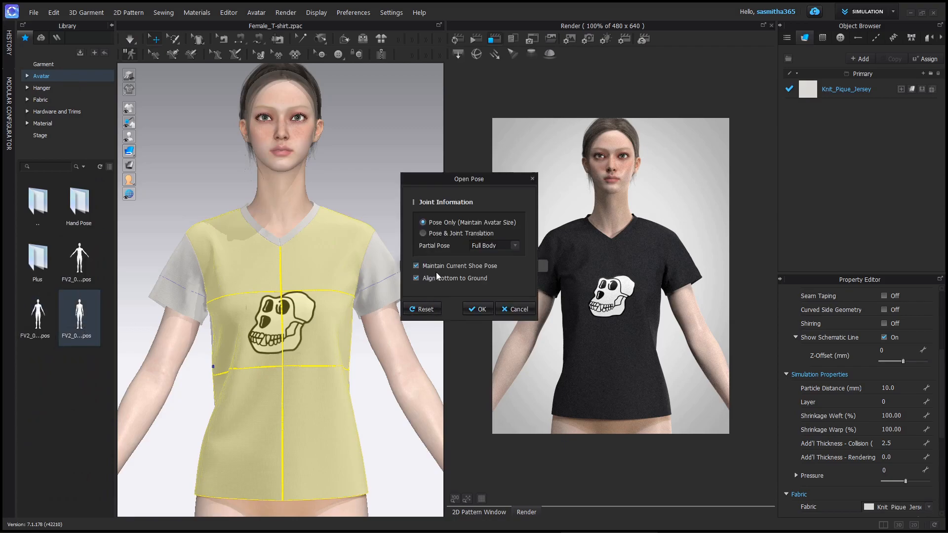
{"action": "left_click", "coordinate": [477, 309]}
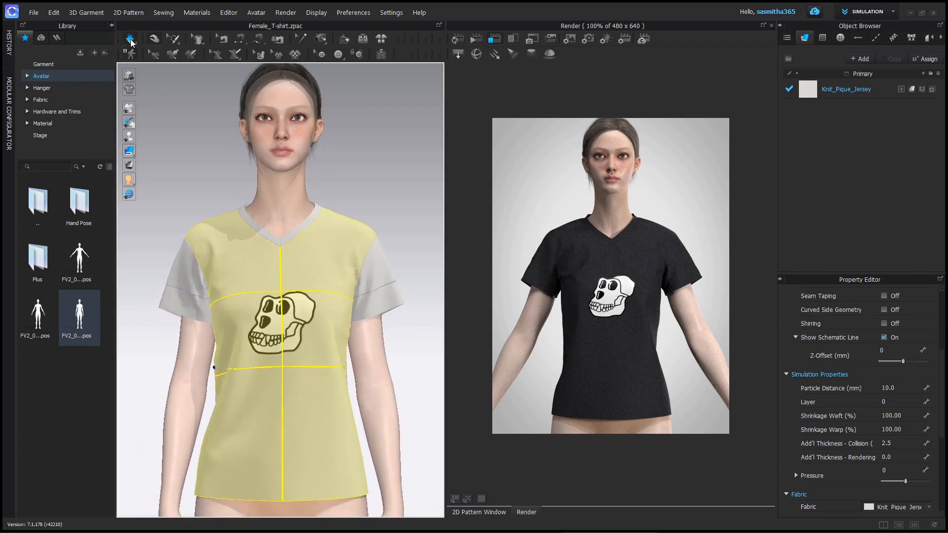
{"action": "left_click", "coordinate": [129, 38]}
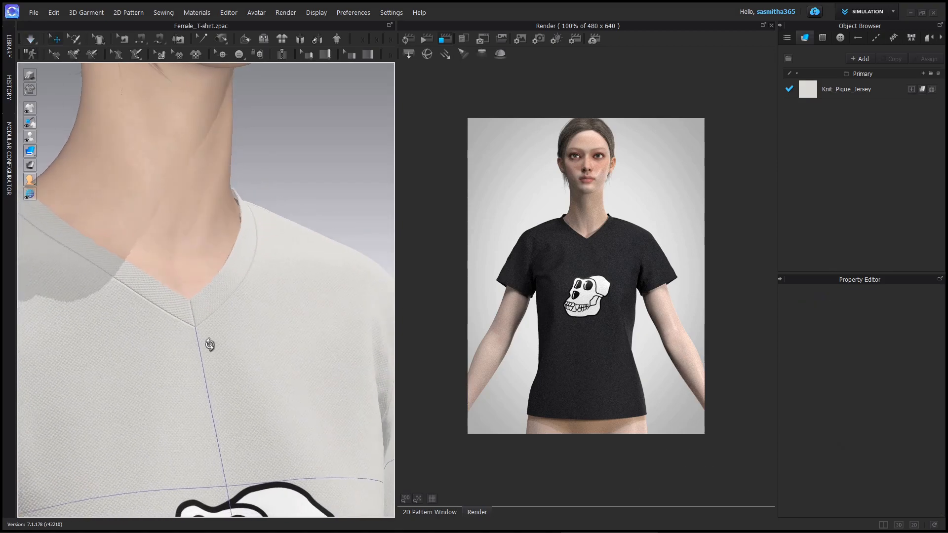
Set the T-shirt's Particle Distance to 5.0 mm
{"action": "left_click", "coordinate": [429, 512]}
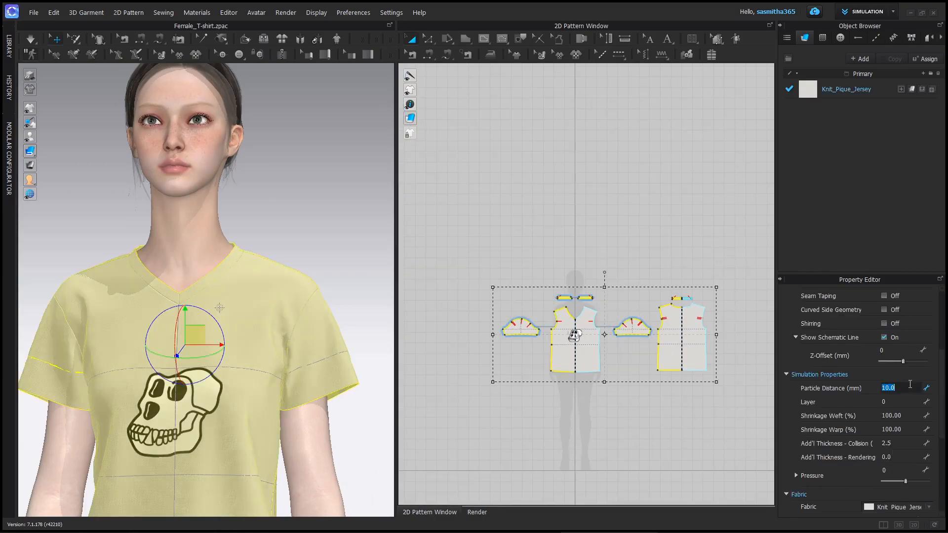
{"action": "type", "text": "5.0"}
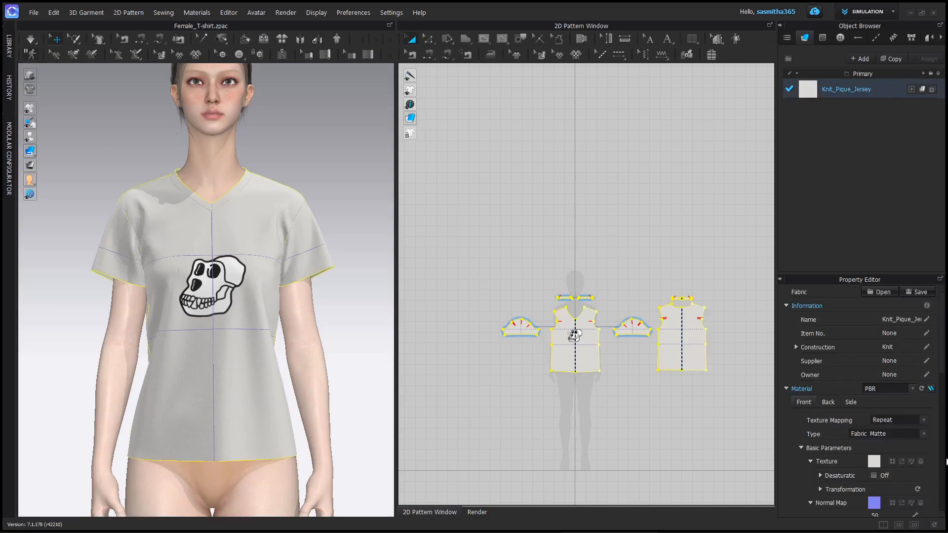
Change the Knit_Pique_Jersey fabric colour to a dark near-black navy (YKK 169)
{"action": "scroll", "scroll_direction": "down", "scroll_amount": 3}
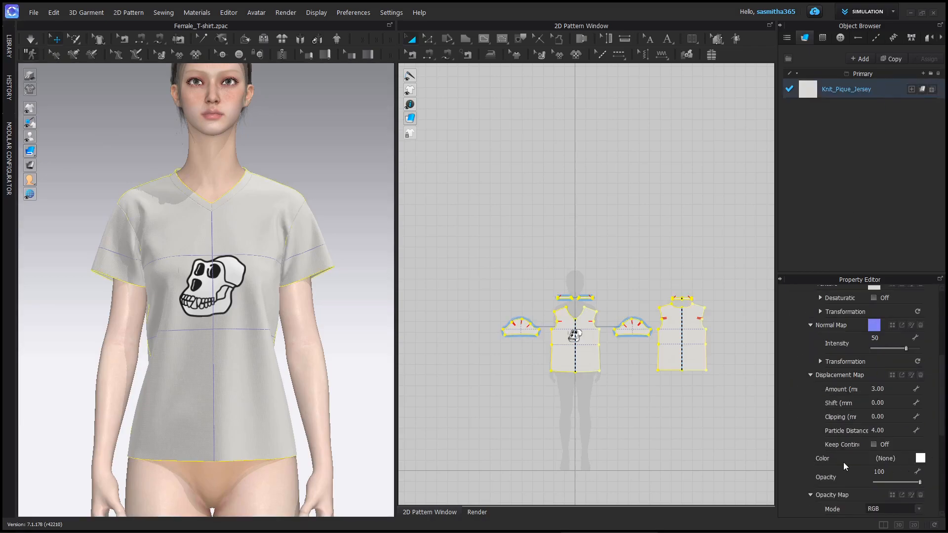
{"action": "left_click", "coordinate": [920, 457]}
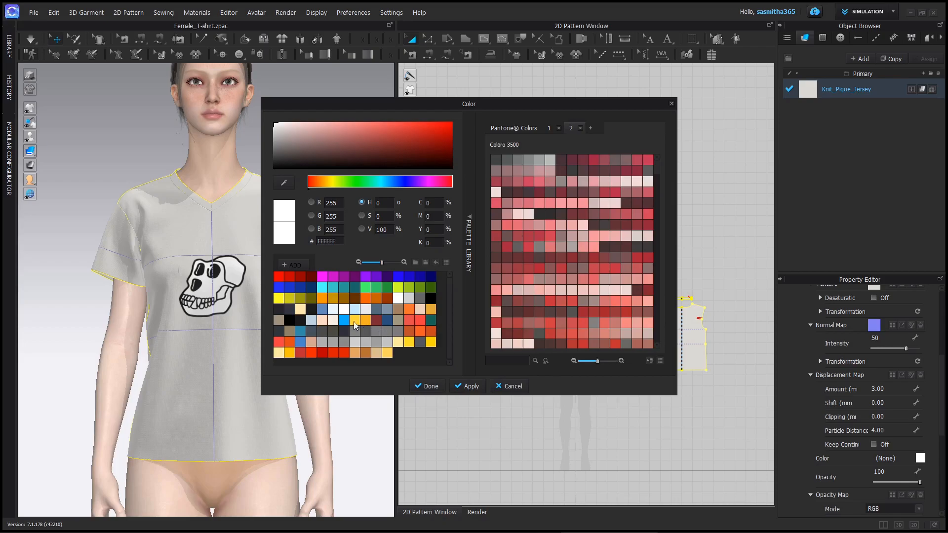
{"action": "left_click", "coordinate": [285, 309]}
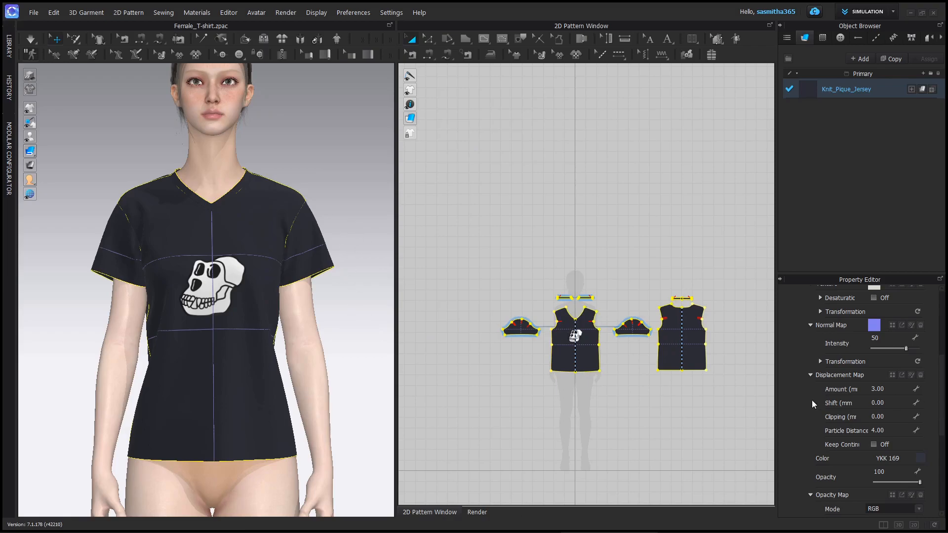
{"action": "left_click", "coordinate": [285, 12]}
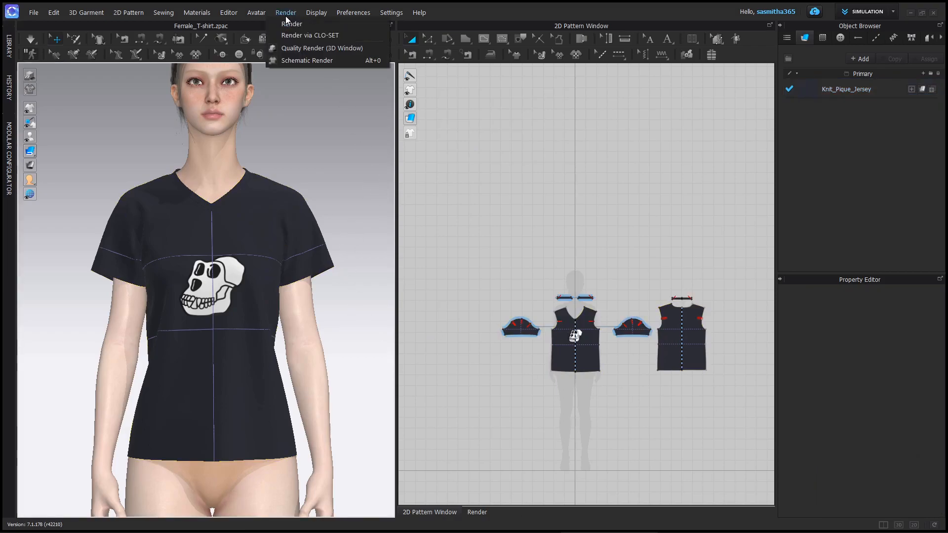
Open the Render window via the Render menu to render the avatar in the dark T-shirt
{"action": "left_click", "coordinate": [216, 175]}
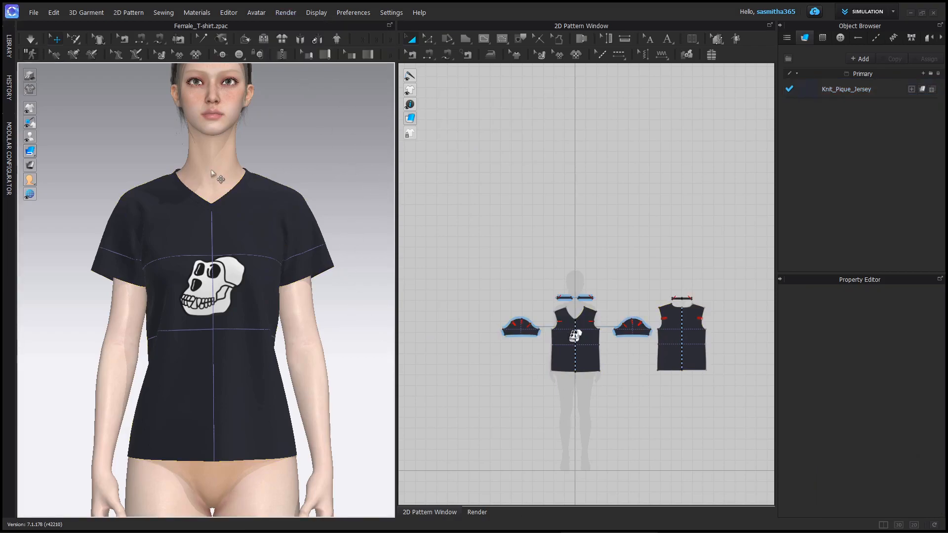
{"action": "left_click", "coordinate": [284, 12]}
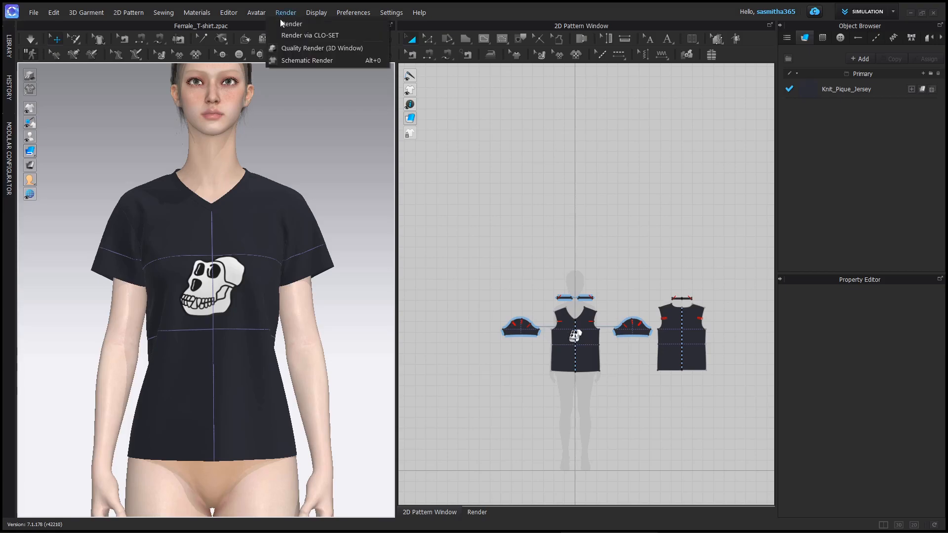
{"action": "left_click", "coordinate": [292, 24]}
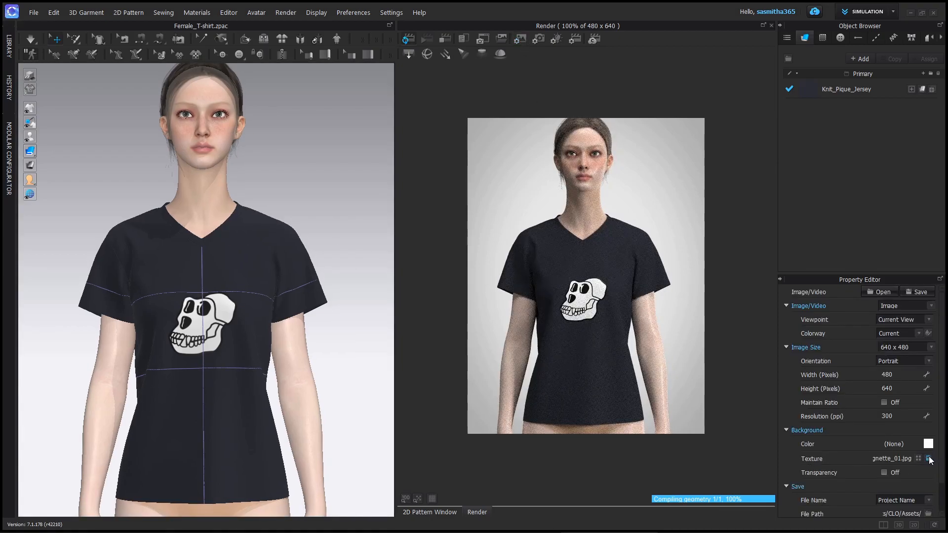
Remove the vignette texture and set the render background colour to white
{"action": "left_click", "coordinate": [929, 443]}
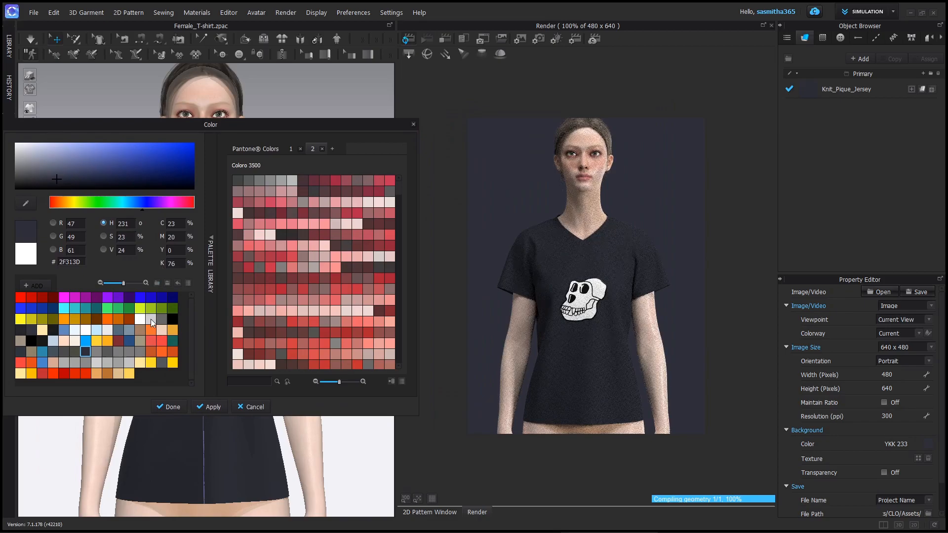
{"action": "left_click", "coordinate": [128, 318]}
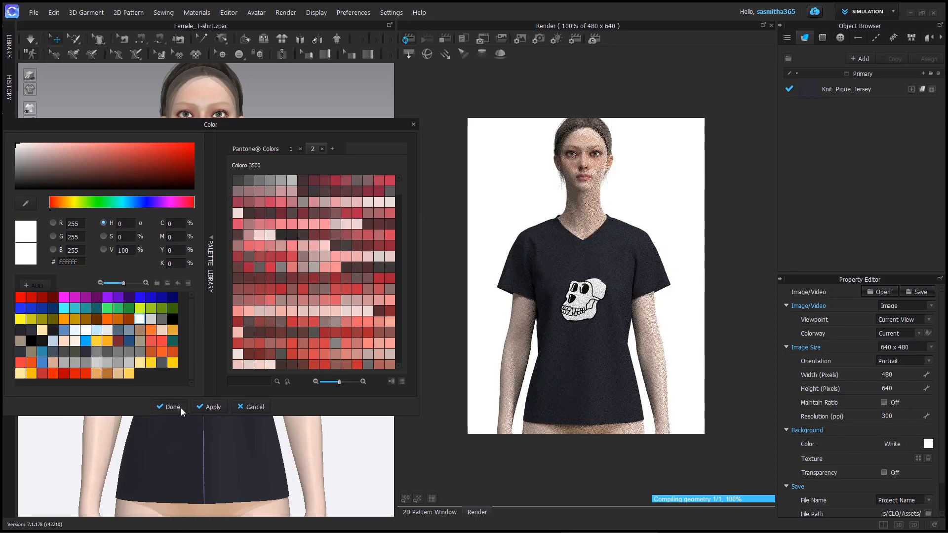
{"action": "left_click", "coordinate": [169, 406]}
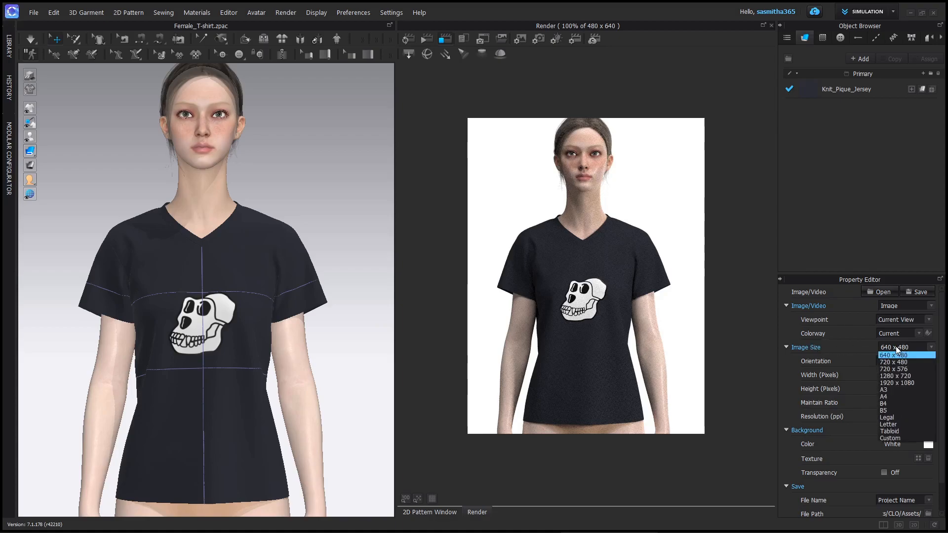
{"action": "mouse_move", "coordinate": [910, 359]}
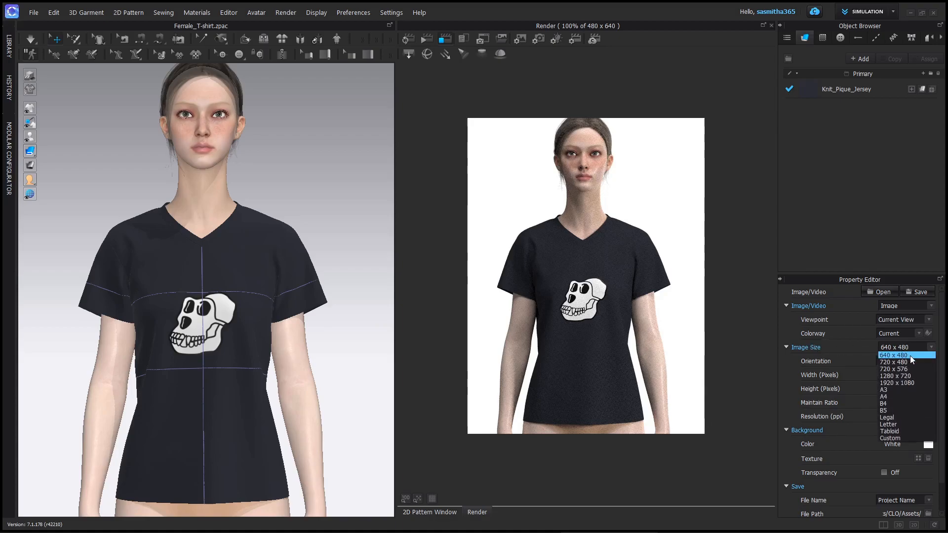
Set the render image size to 1080 × 1080 with Maintain Ratio on and run Final Render
{"action": "left_click", "coordinate": [894, 375]}
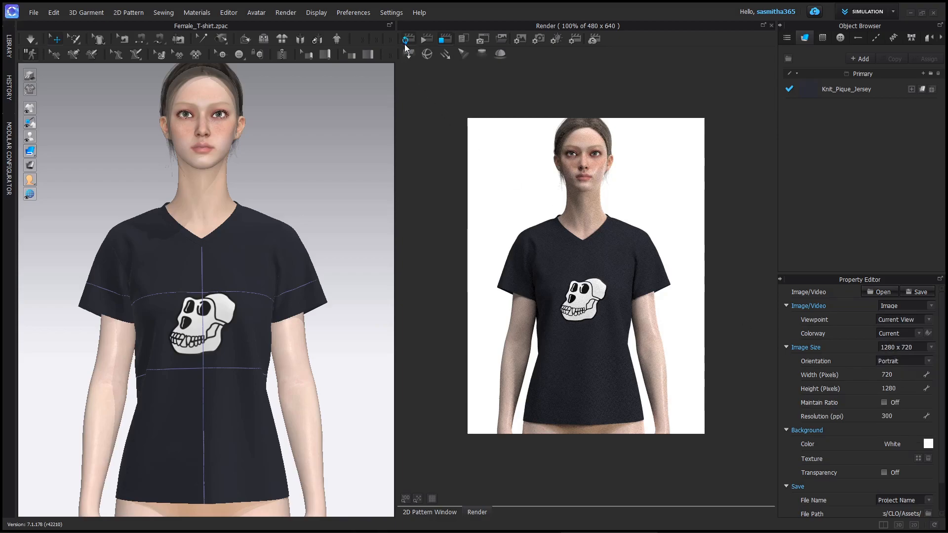
{"action": "left_click", "coordinate": [408, 39]}
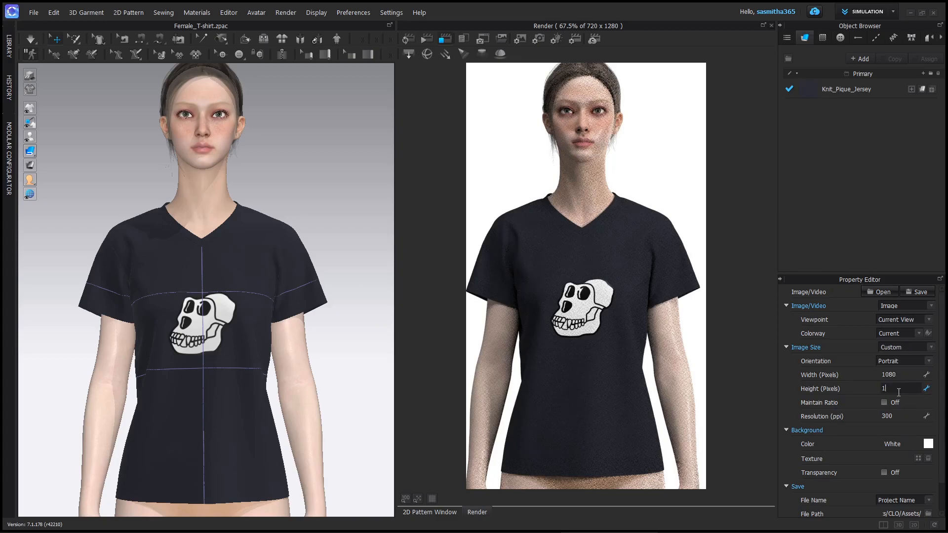
{"action": "type", "text": "1080"}
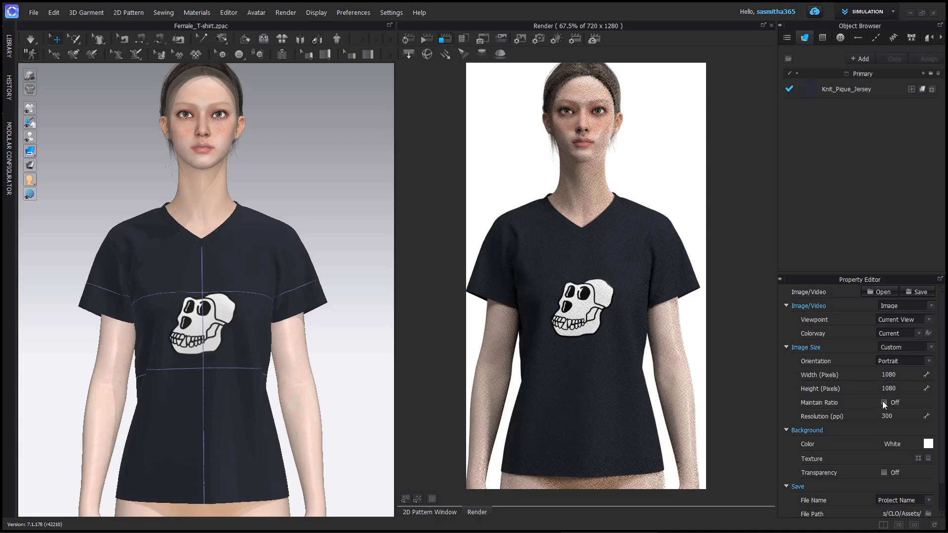
{"action": "left_click", "coordinate": [884, 403]}
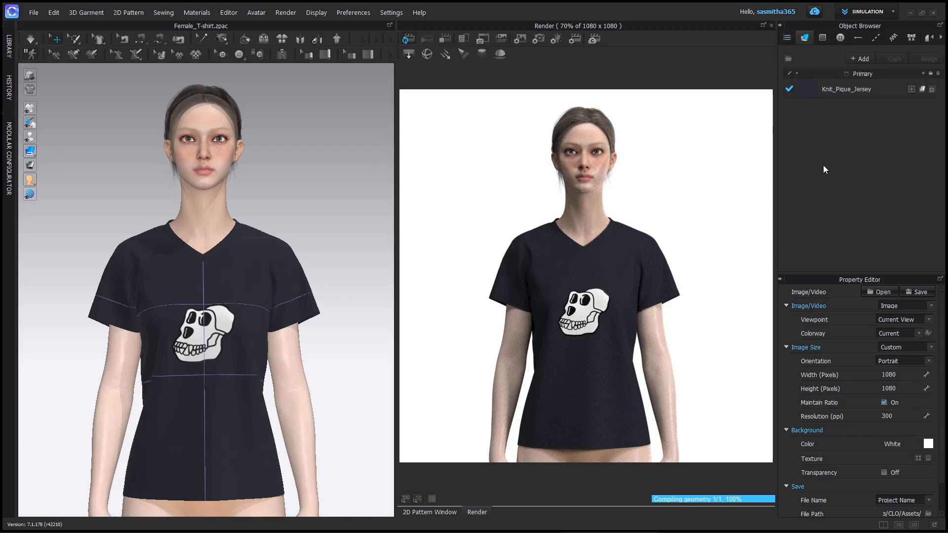
{"action": "mouse_move", "coordinate": [836, 190]}
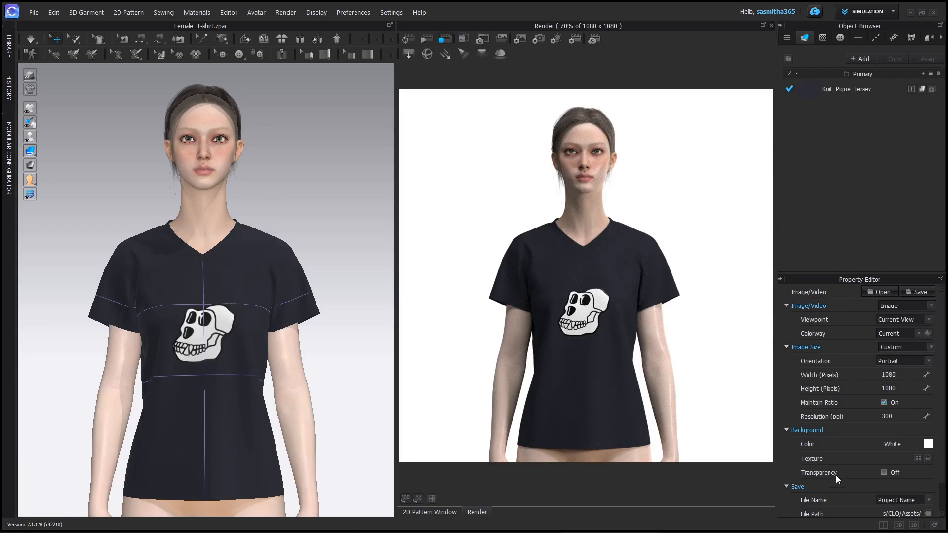
{"action": "left_click", "coordinate": [426, 38]}
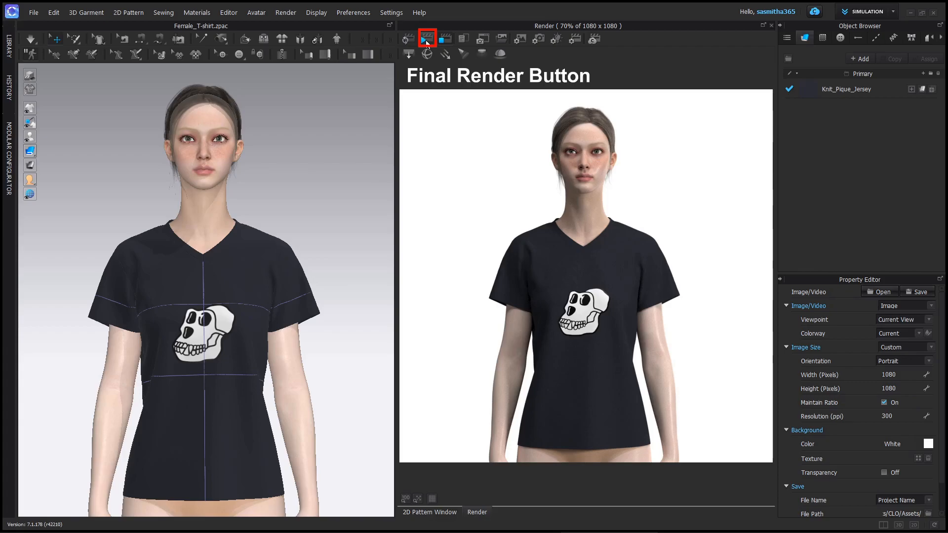
{"action": "mouse_move", "coordinate": [426, 39]}
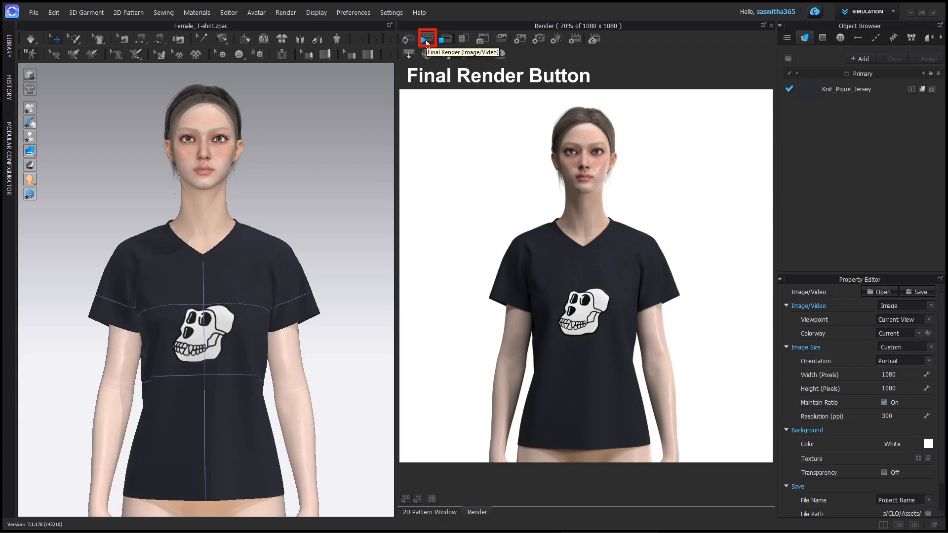